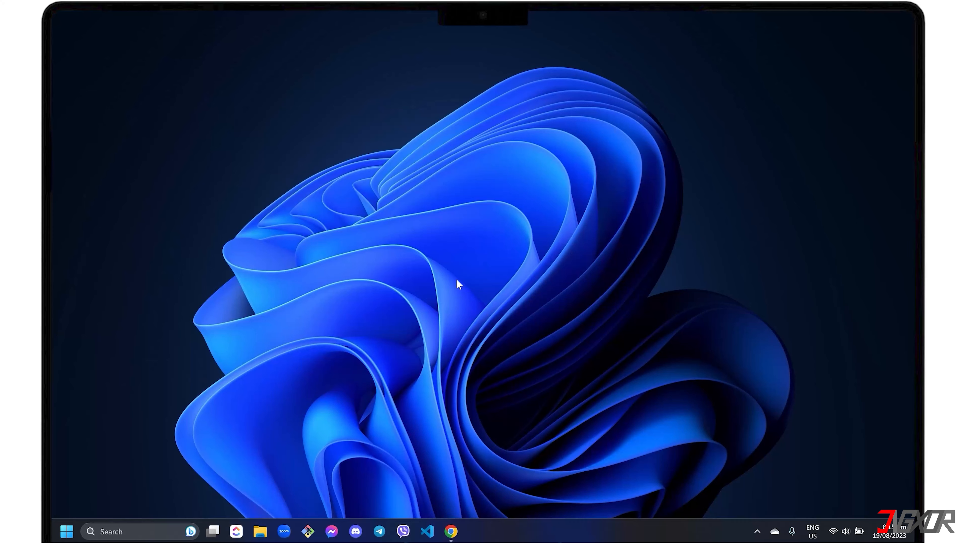
Discard a new booking template and follow the copied Booking page 1 permanent link
left_click(450, 532)
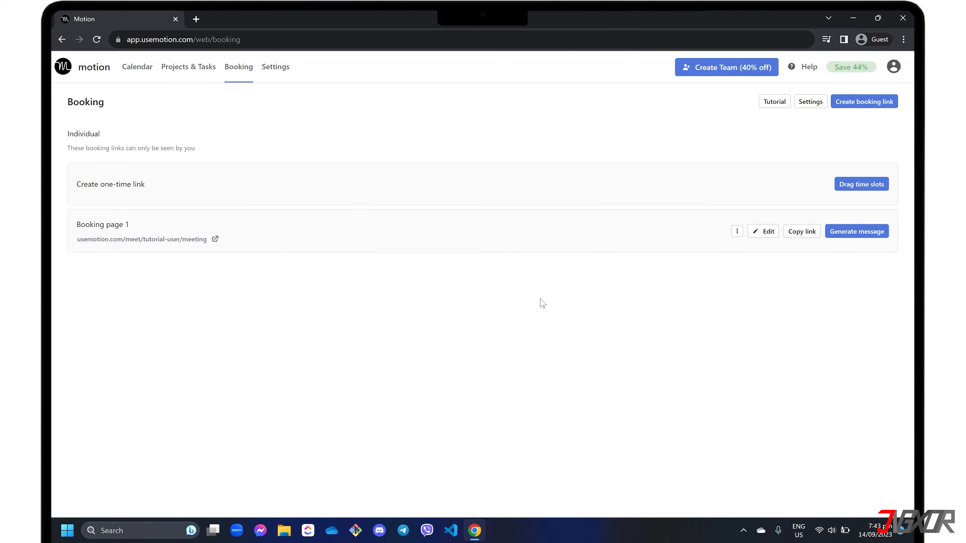
mouse_move(864, 101)
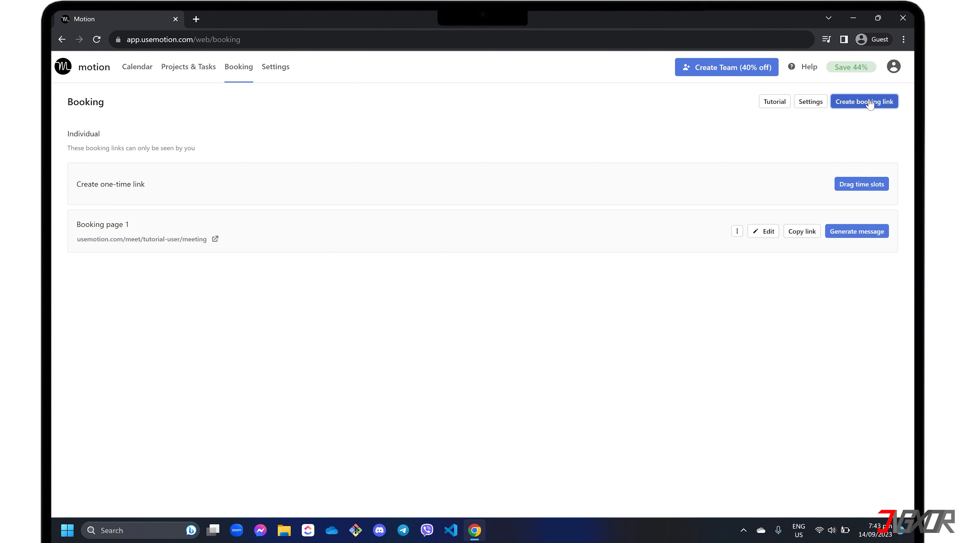
left_click(864, 101)
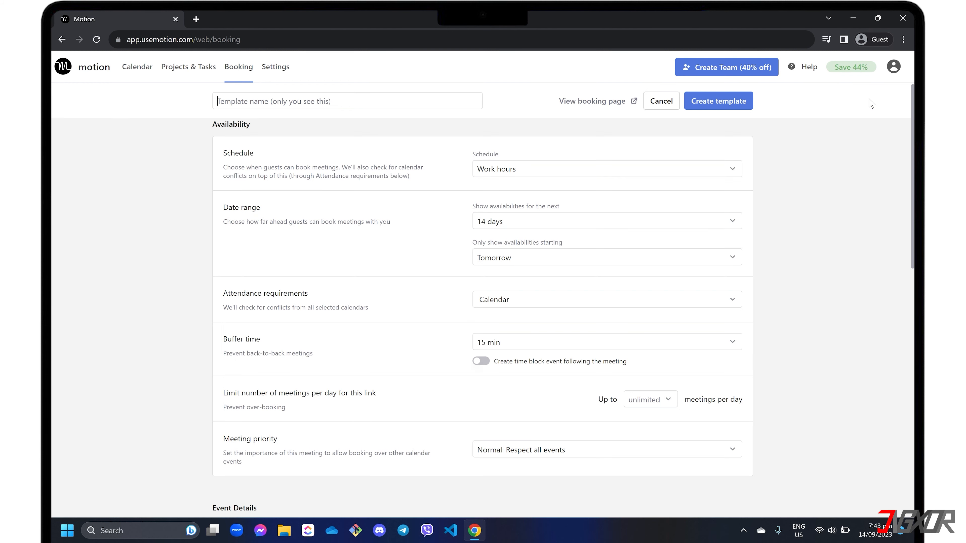
left_click(661, 100)
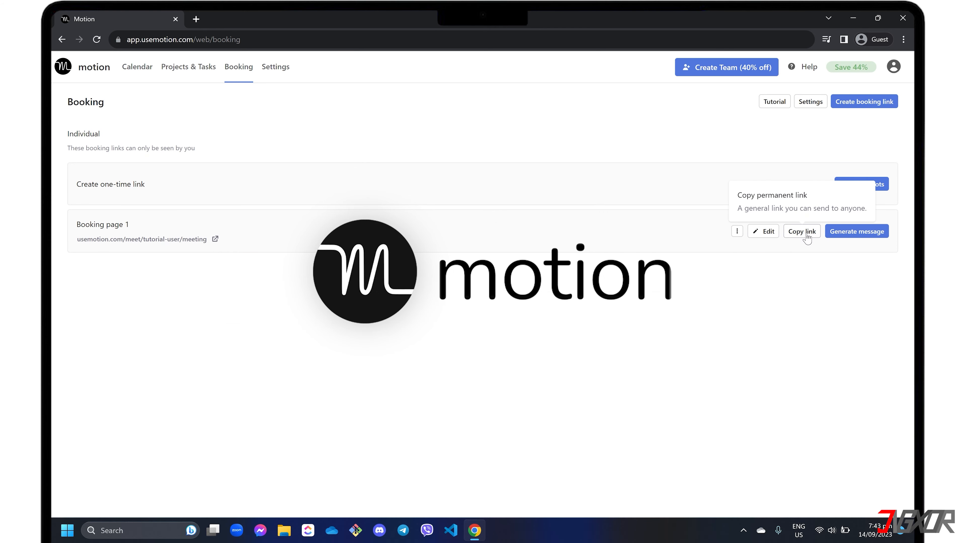
left_click(801, 231)
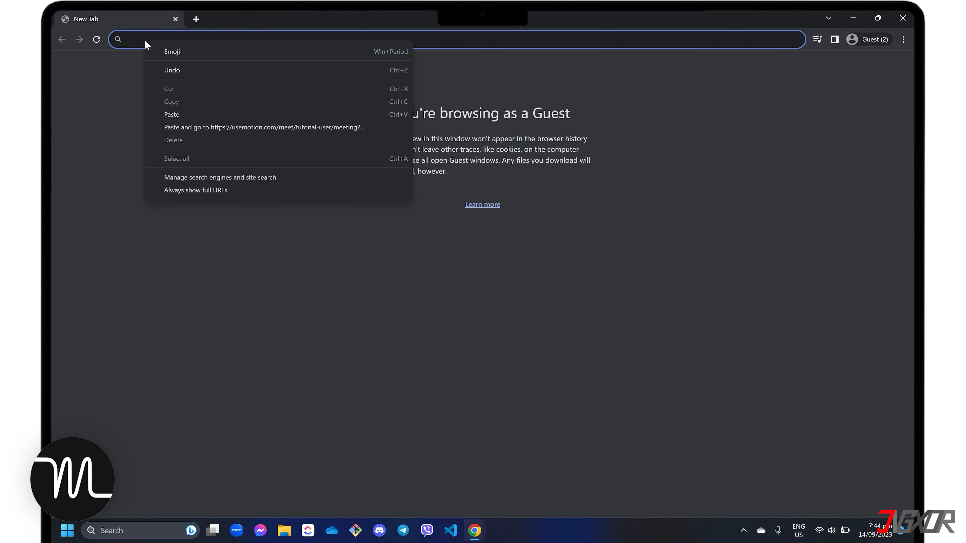
left_click(264, 127)
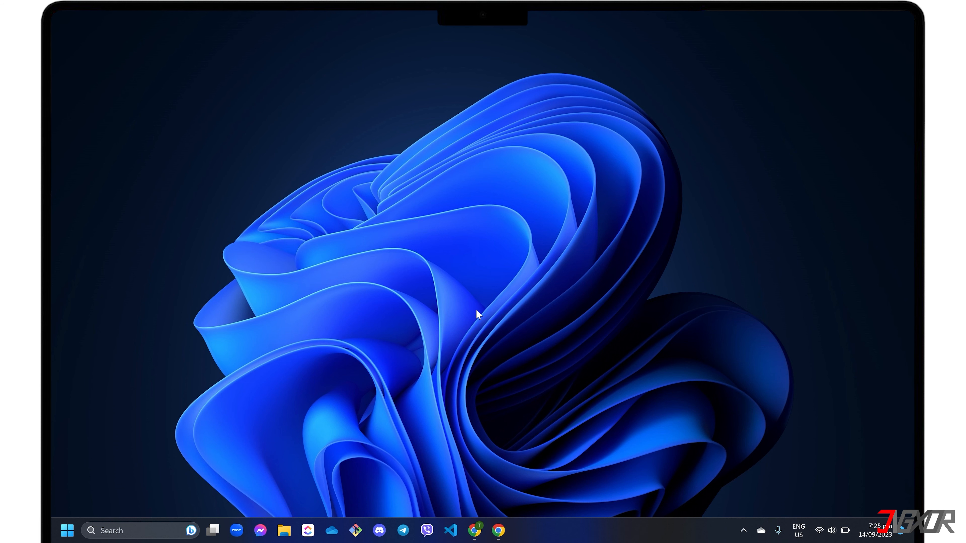
mouse_move(476, 533)
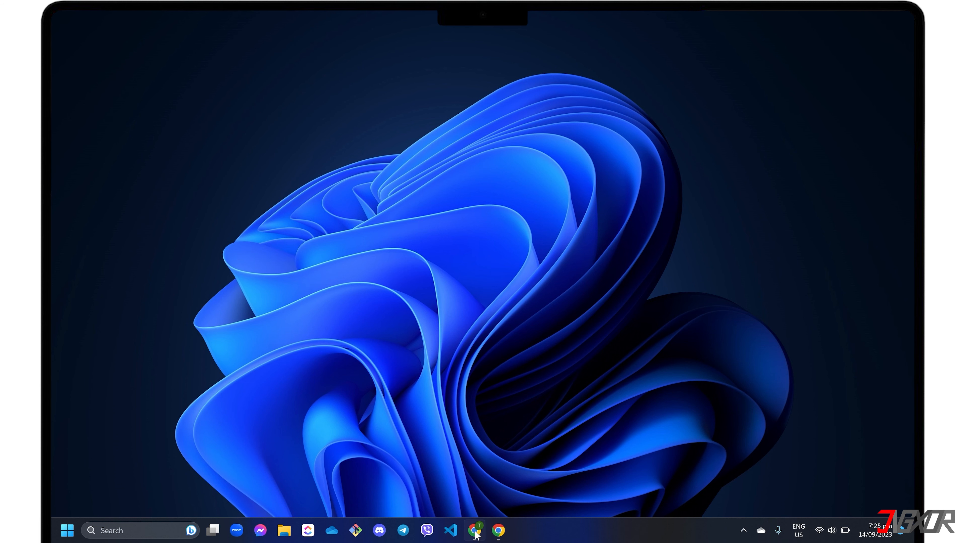
Browse usemotion.com, review the Pricing plans, and return to the Motion homepage
left_click(474, 530)
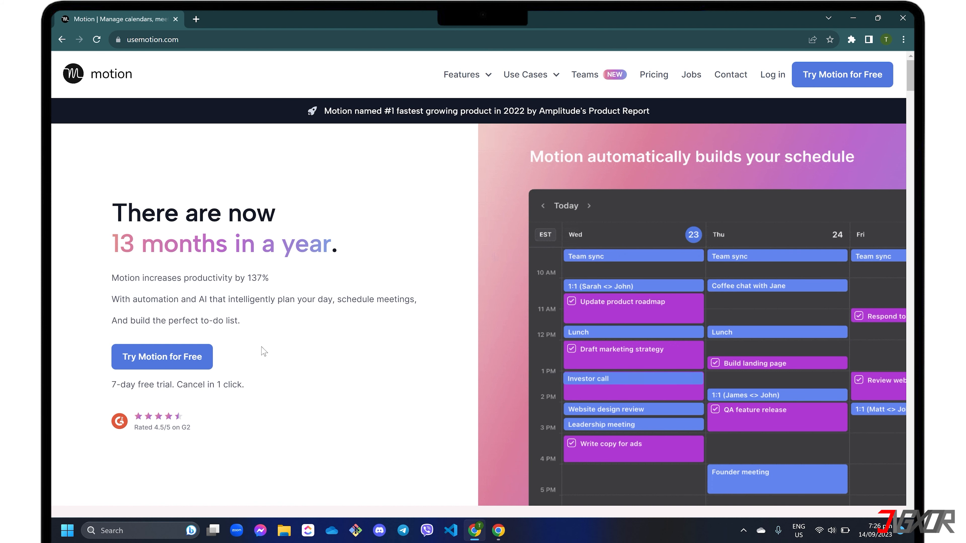
scroll("down", 3)
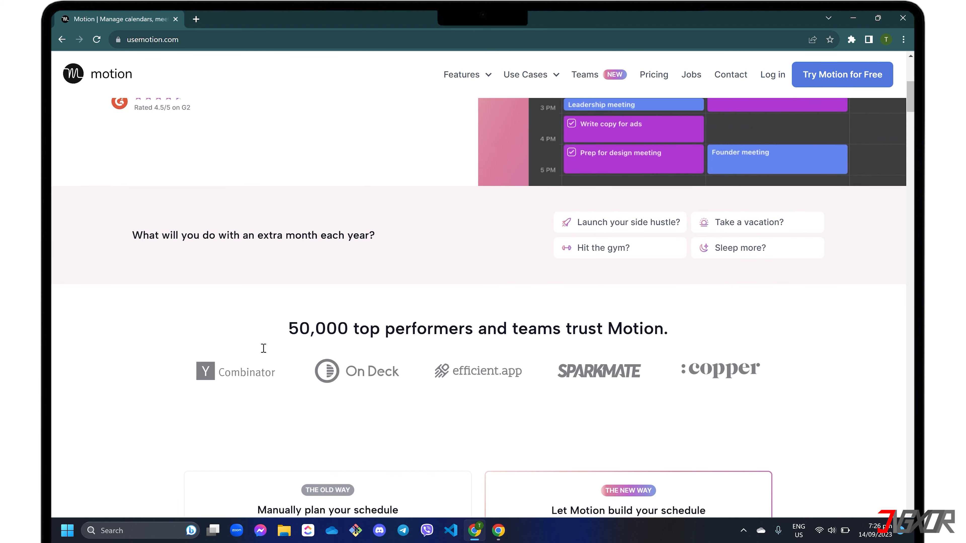
scroll("down", 3)
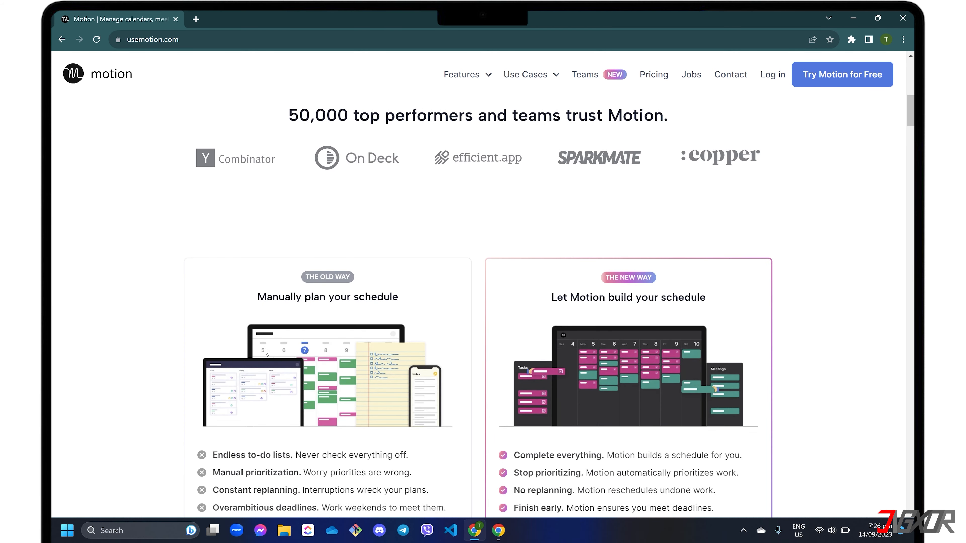
scroll("down", 3)
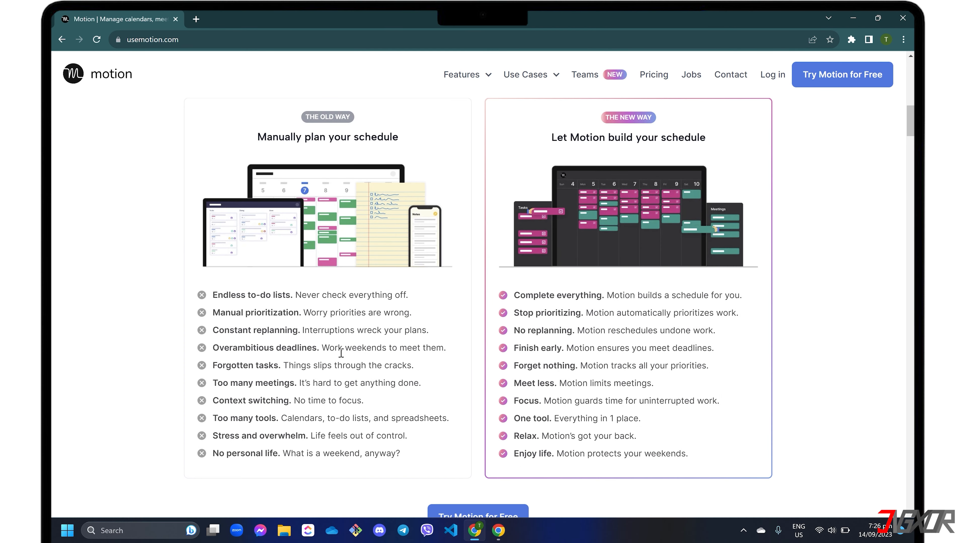
left_click(654, 74)
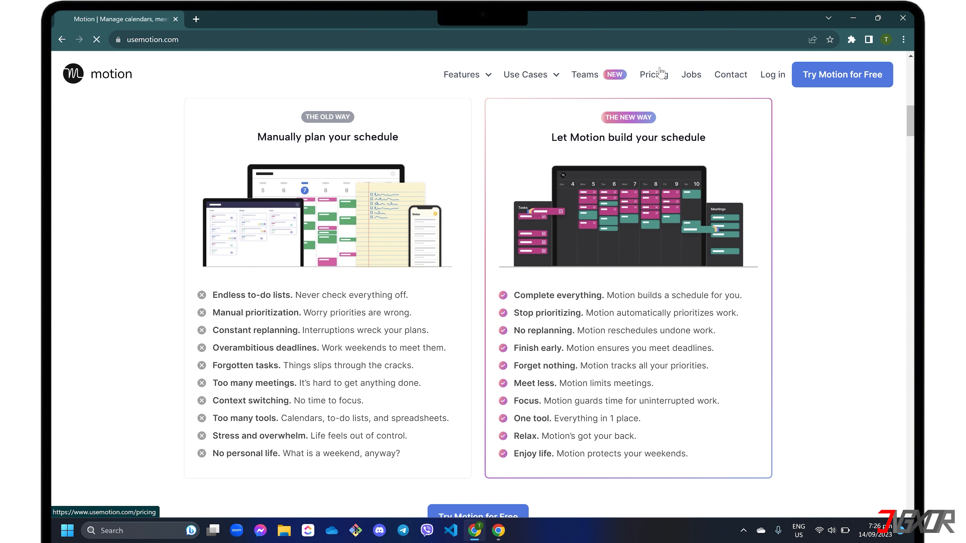
left_click(653, 75)
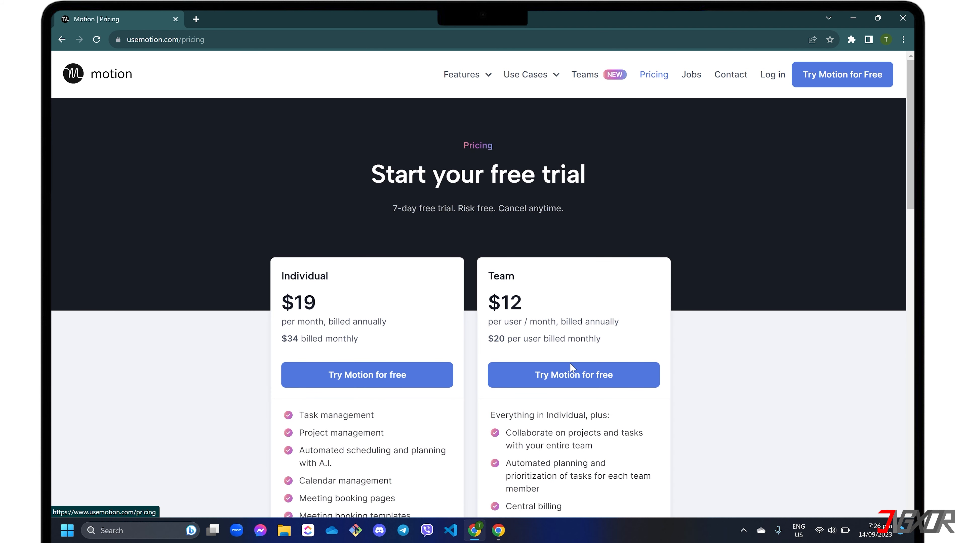
scroll("down", 3)
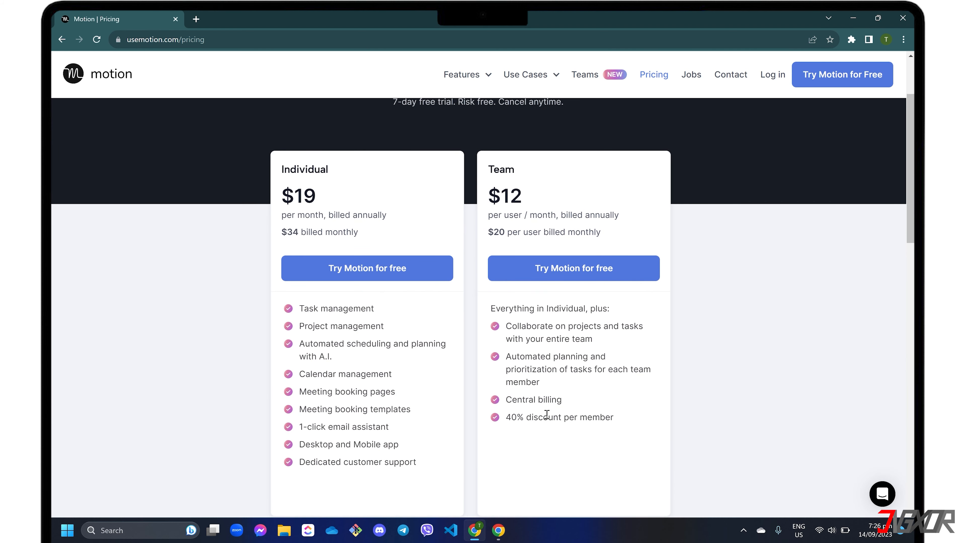
mouse_move(104, 77)
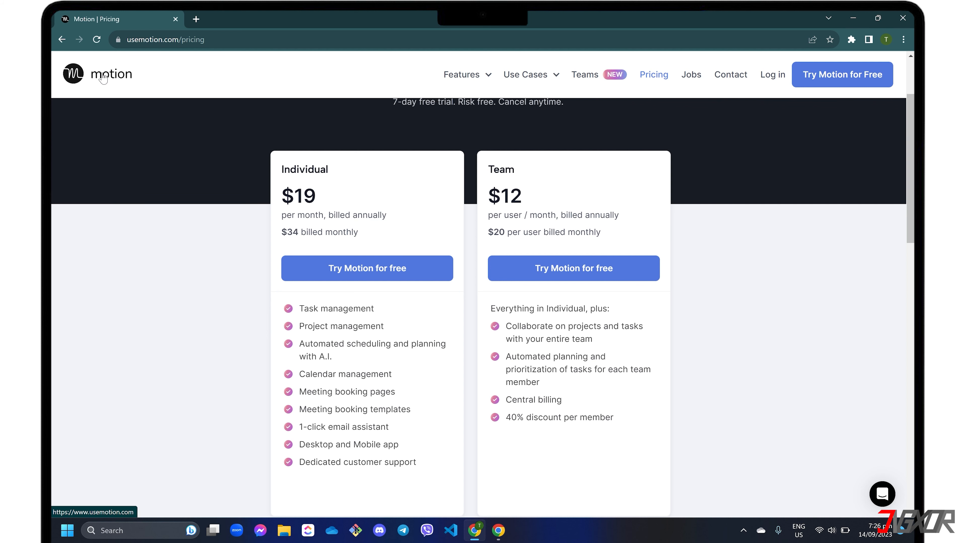
left_click(97, 74)
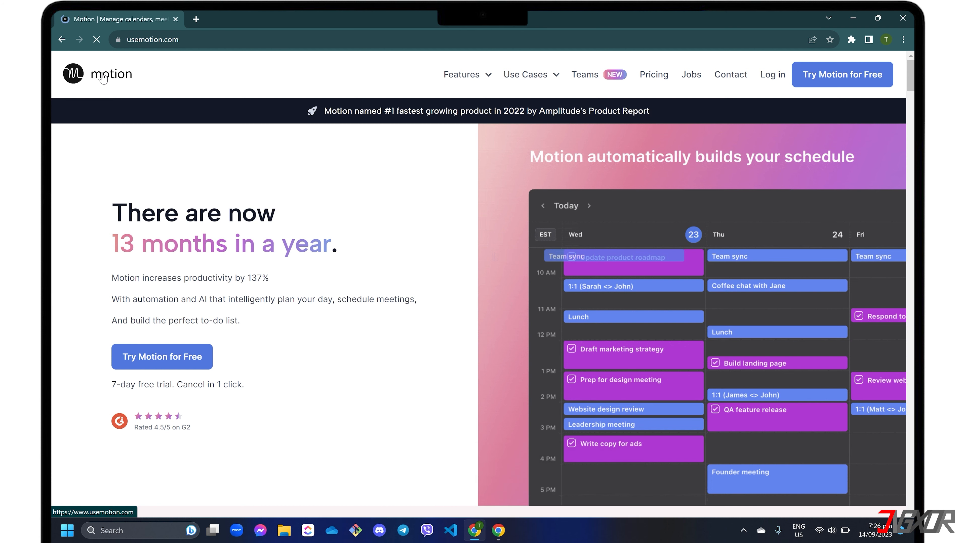
Start the free trial by signing up with a Google account
left_click(162, 356)
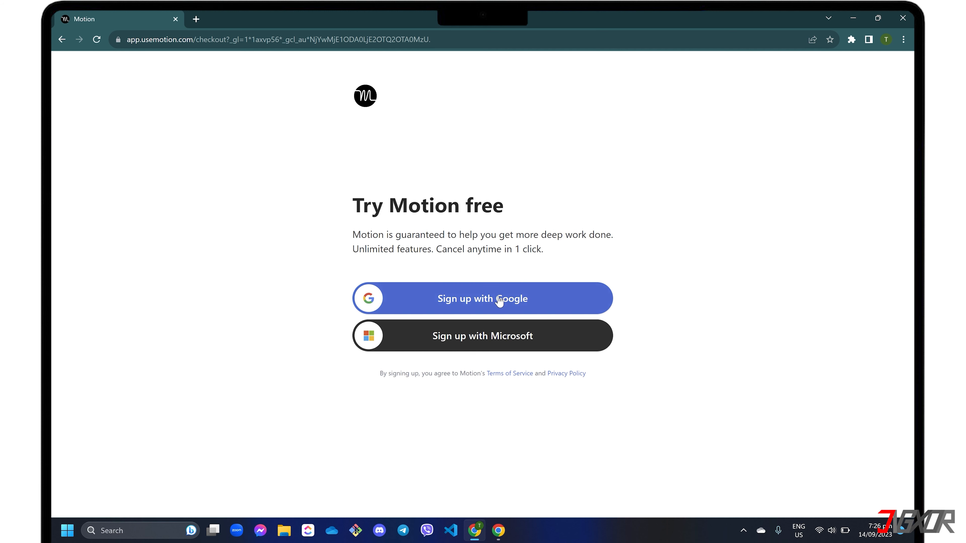
left_click(482, 298)
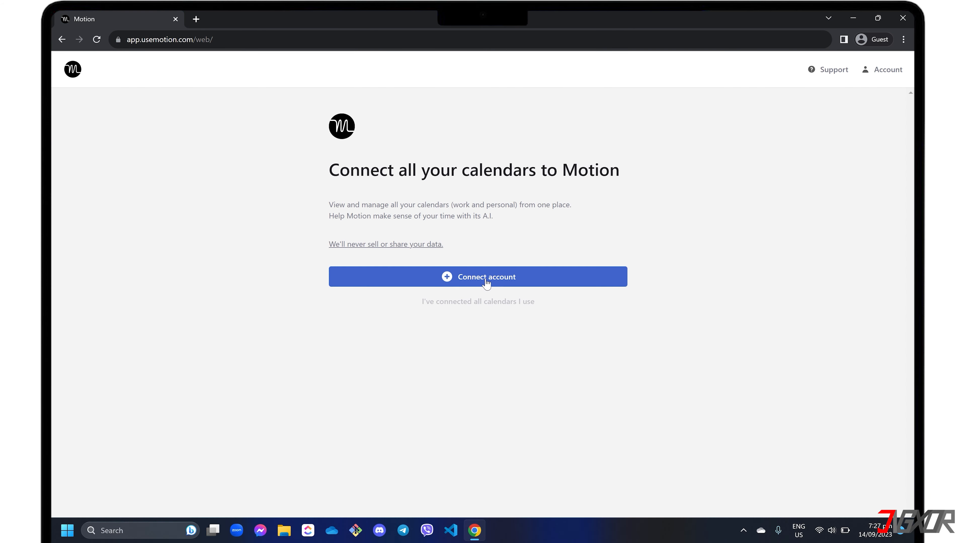
left_click(478, 277)
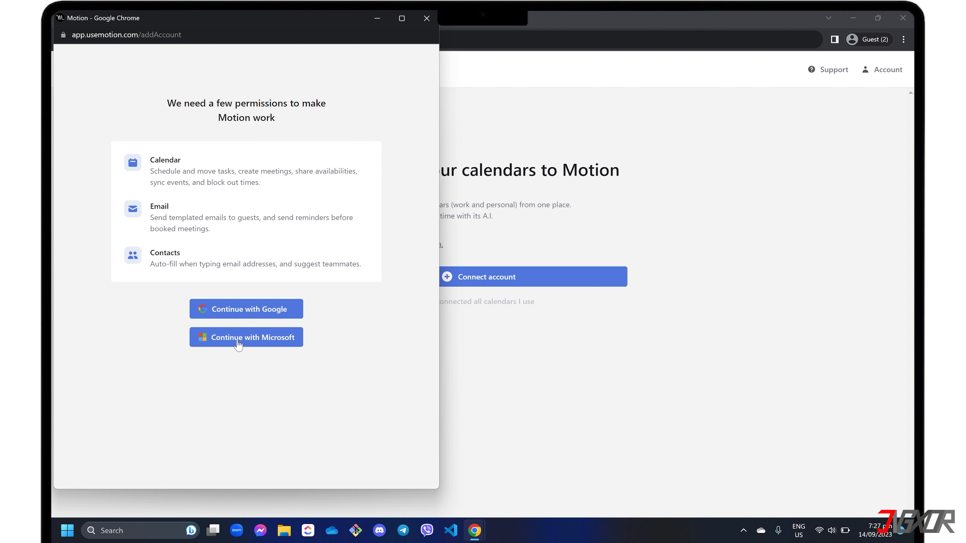
Connect the signed-in Microsoft account's calendar and grant Motion access
left_click(246, 337)
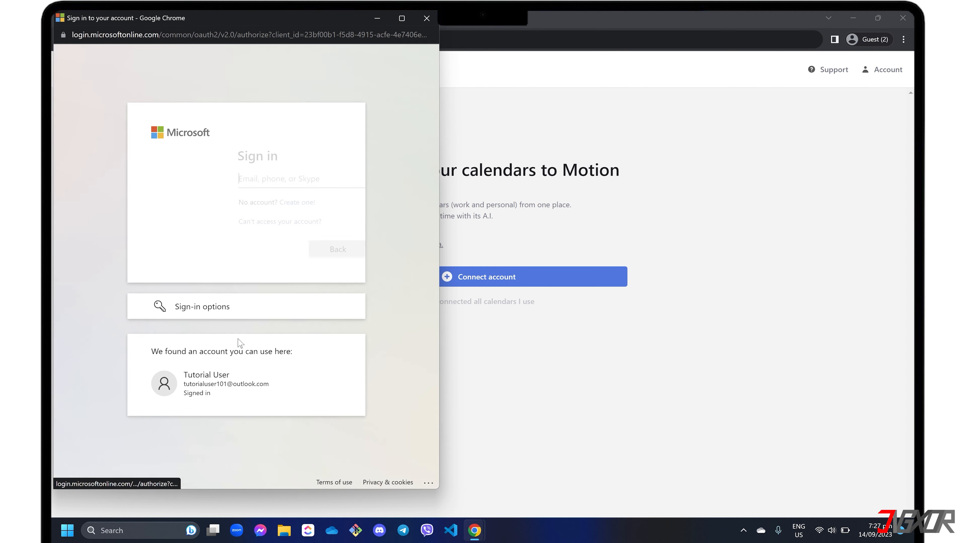
left_click(225, 383)
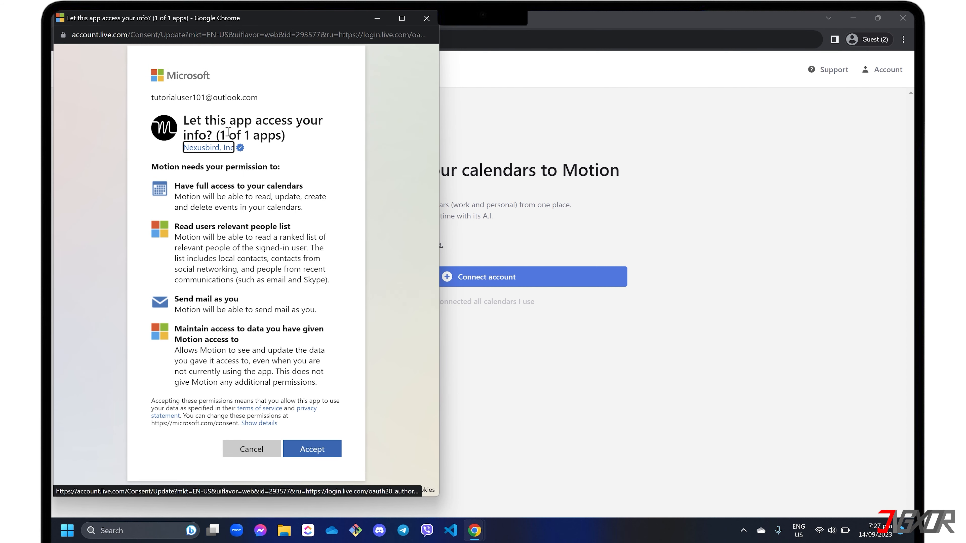
left_click(312, 448)
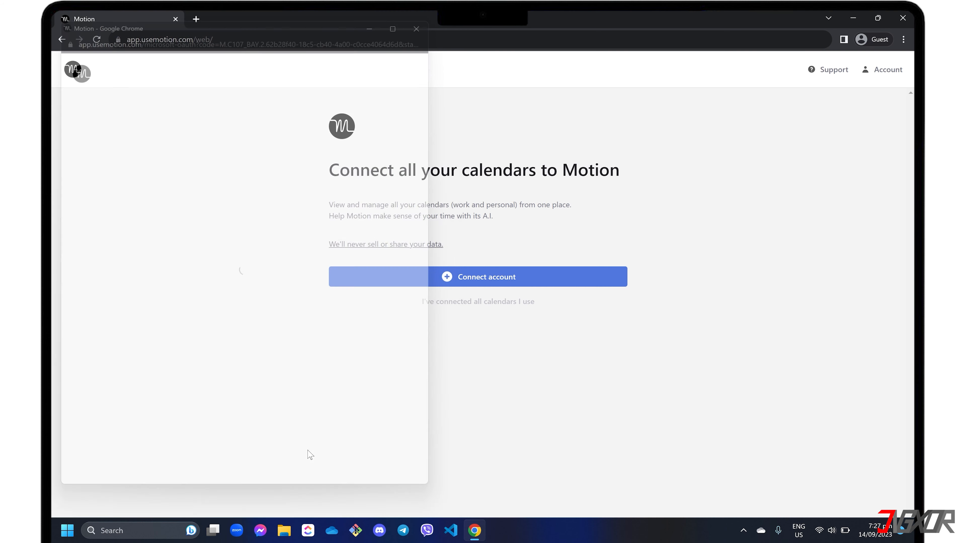
left_click(478, 276)
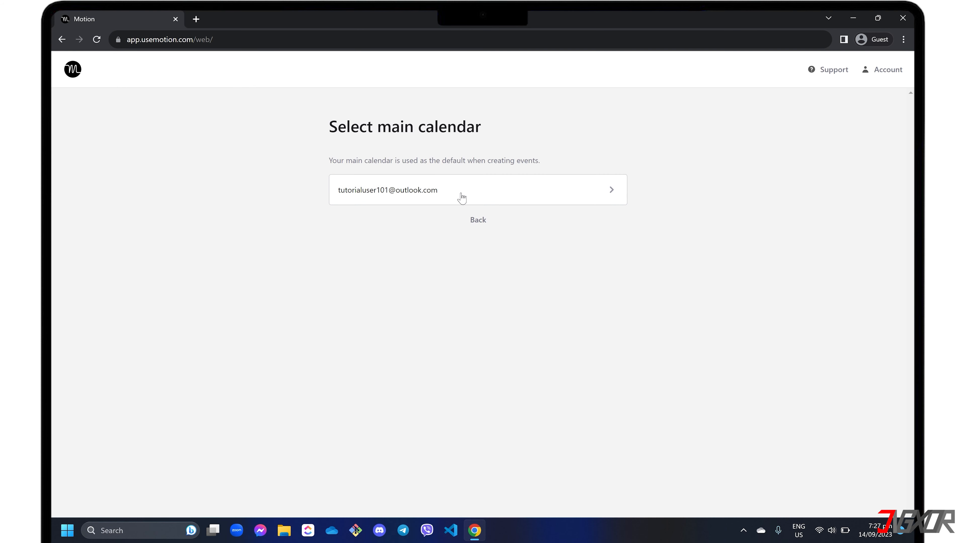
Make Outlook the main calendar, accept 9–5 weekday hours, skip recurring tasks and add the three tasks
left_click(477, 189)
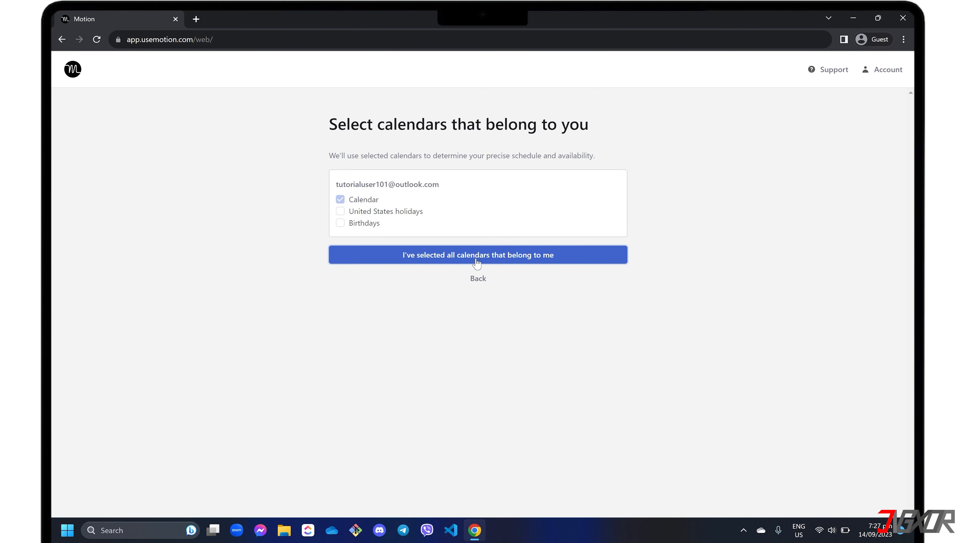
left_click(478, 254)
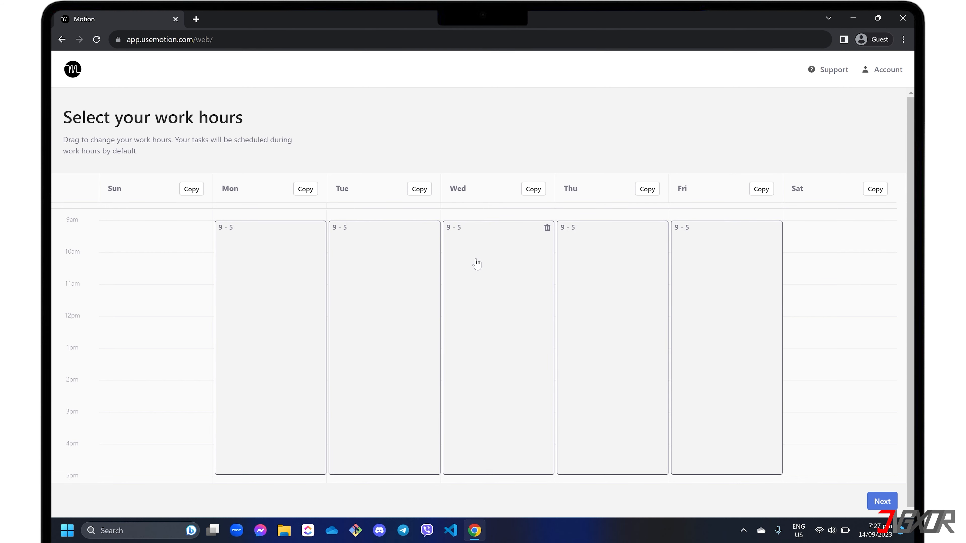
left_click(881, 501)
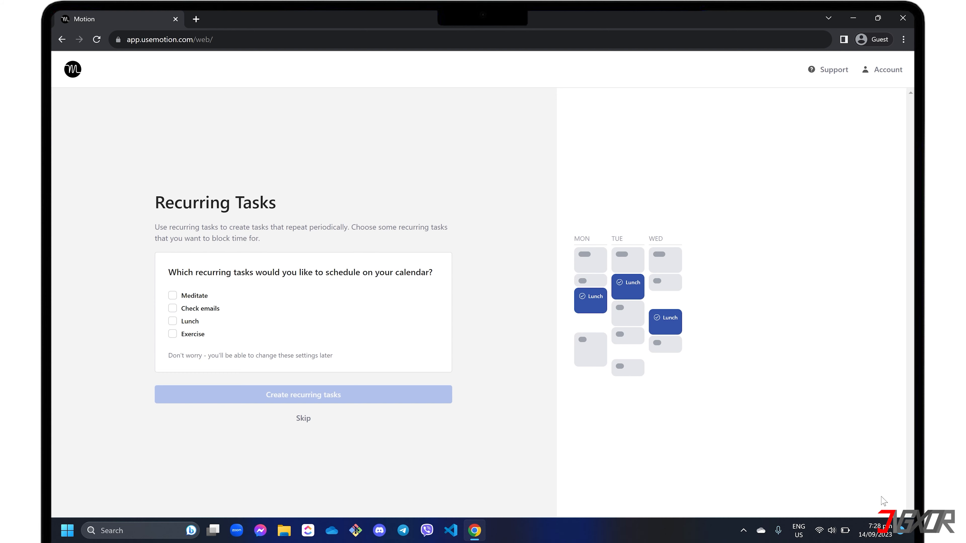
left_click(303, 418)
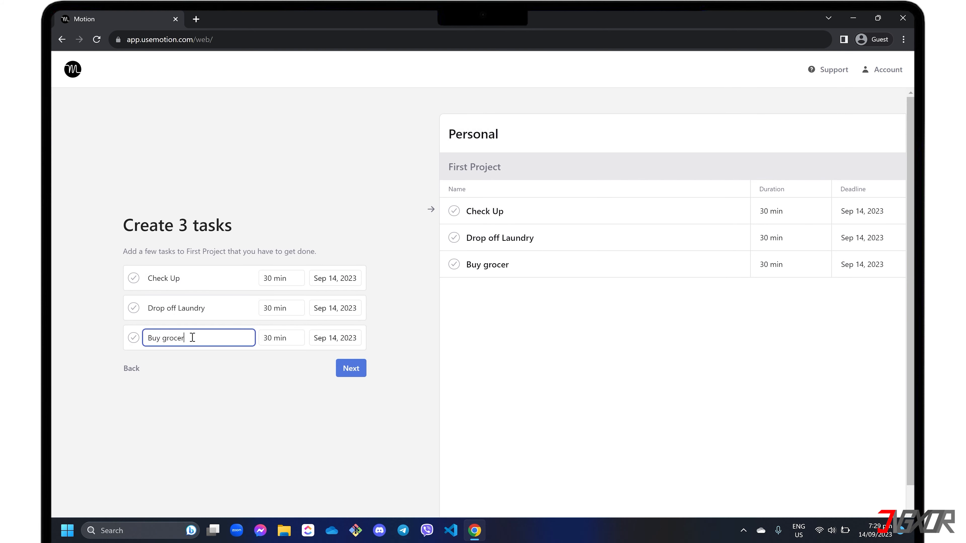
left_click(350, 368)
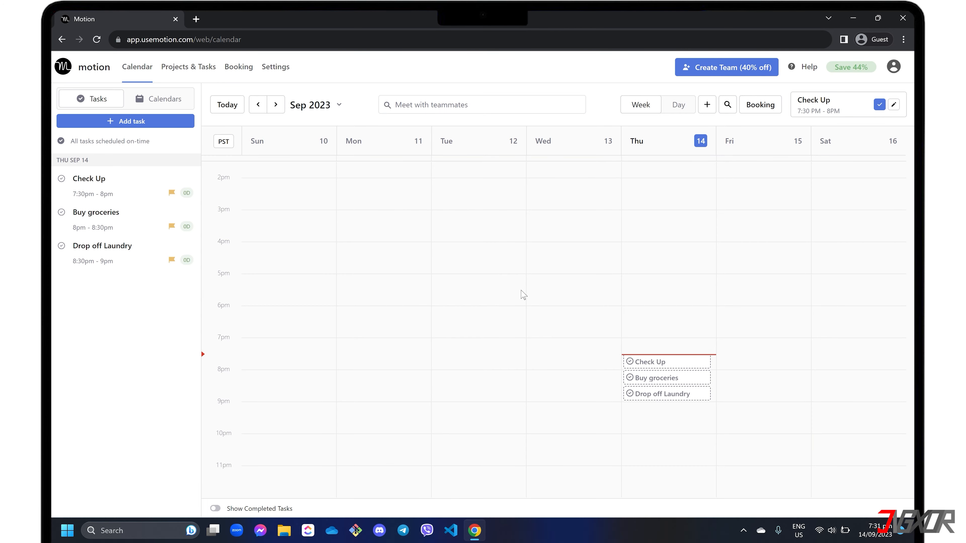
mouse_move(275, 67)
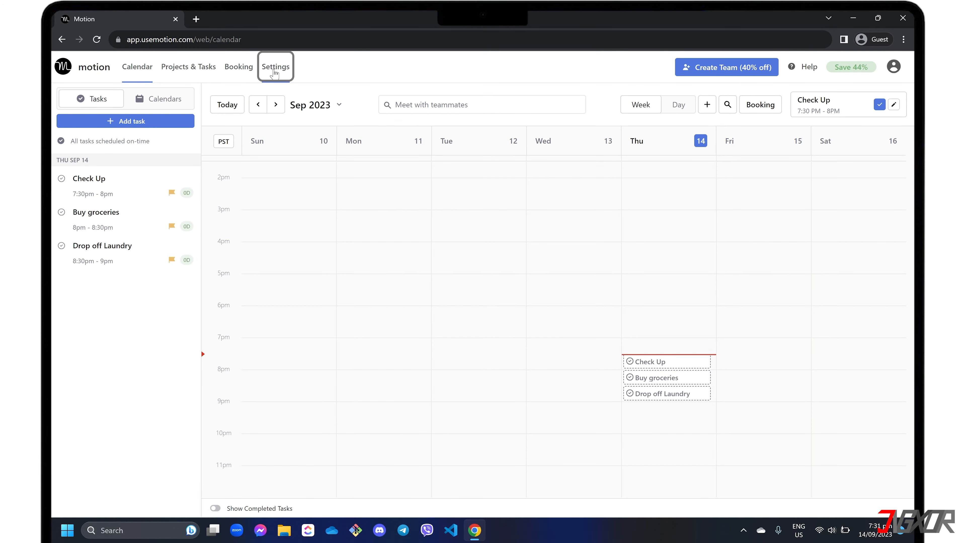
Review Default view, Conference (keeping Google Meet) and app settings pages
left_click(275, 67)
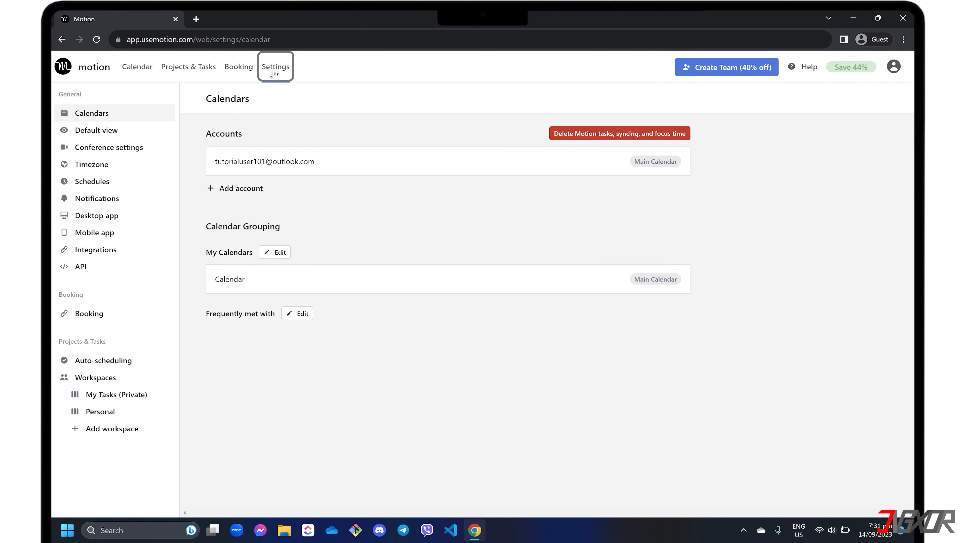
mouse_move(214, 196)
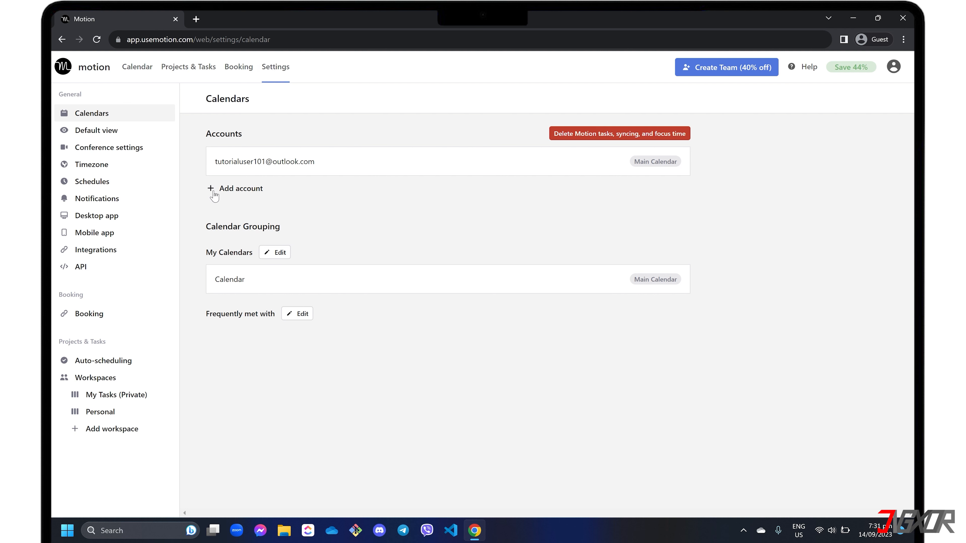
mouse_move(125, 164)
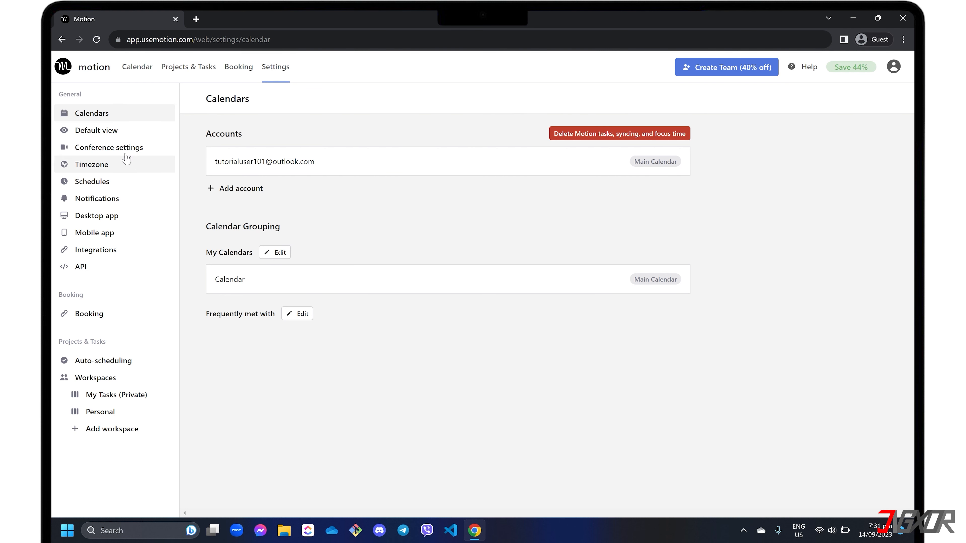
left_click(96, 130)
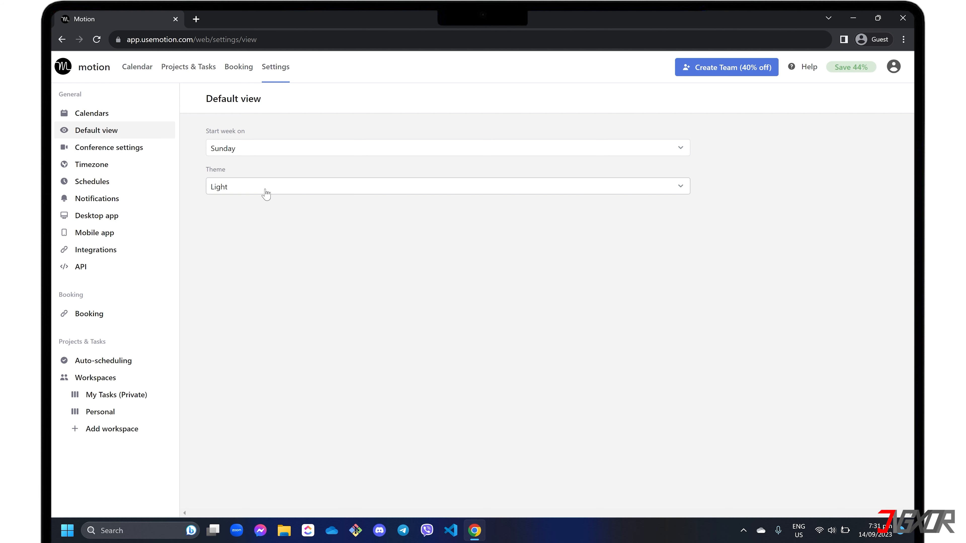
left_click(109, 147)
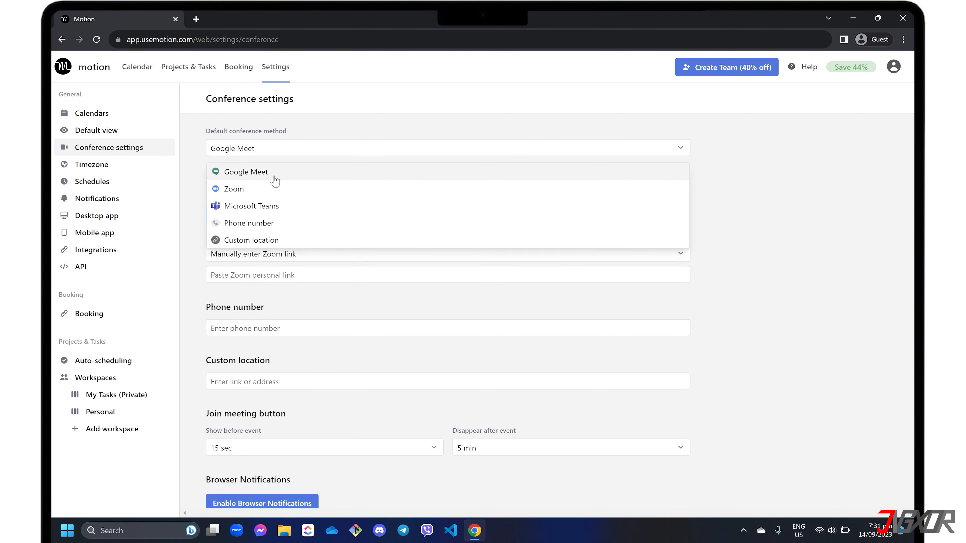
left_click(246, 172)
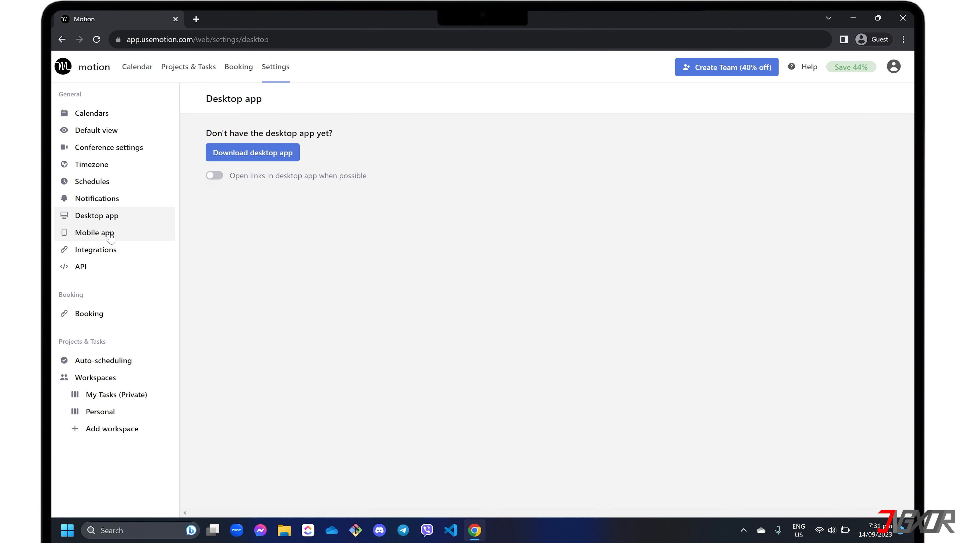
left_click(136, 67)
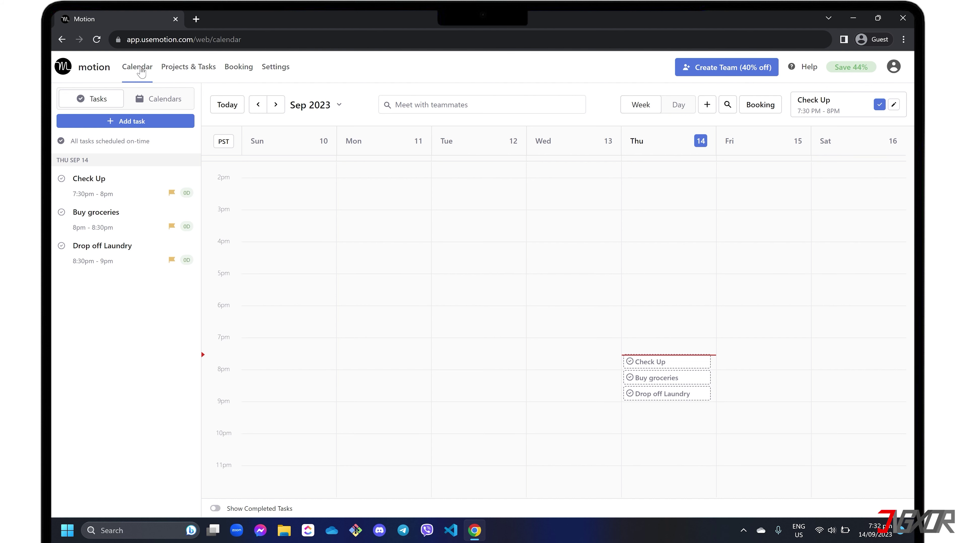
mouse_move(803, 419)
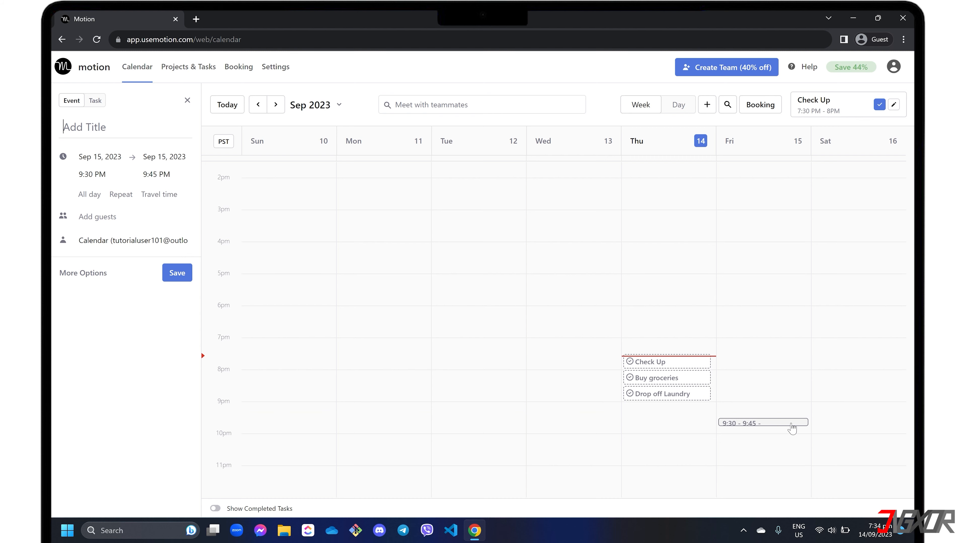
mouse_move(187, 100)
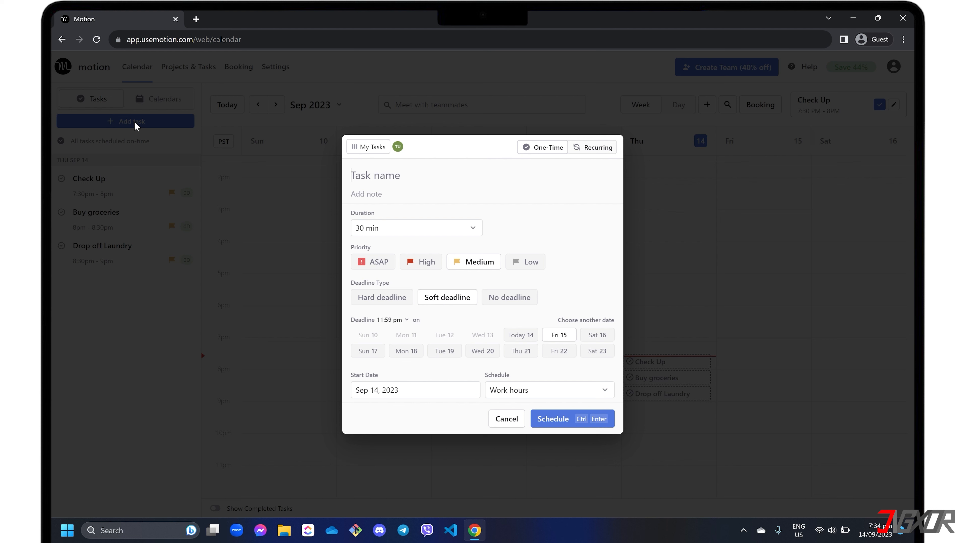
mouse_move(173, 140)
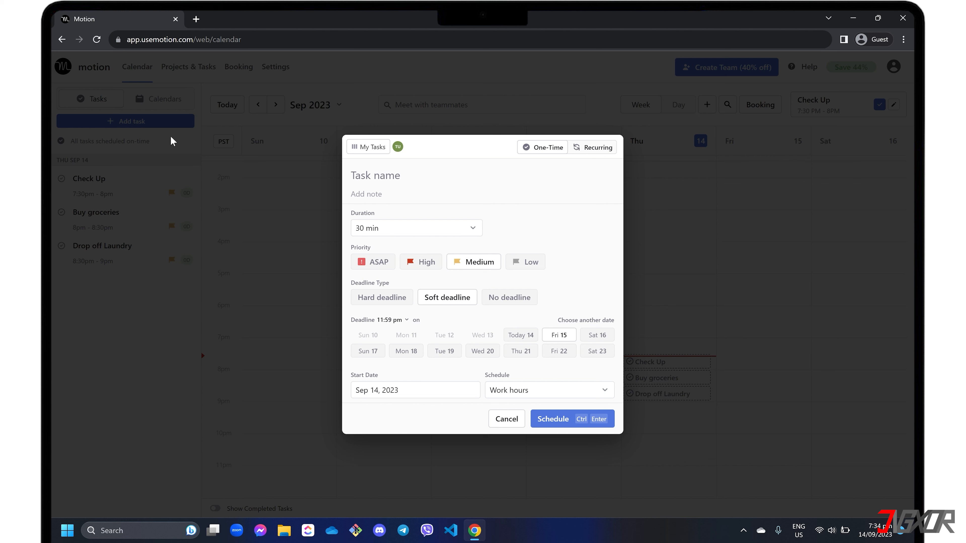
Schedule a one-hour 'Team Meeting' task recurring every day
type("Team Meeting")
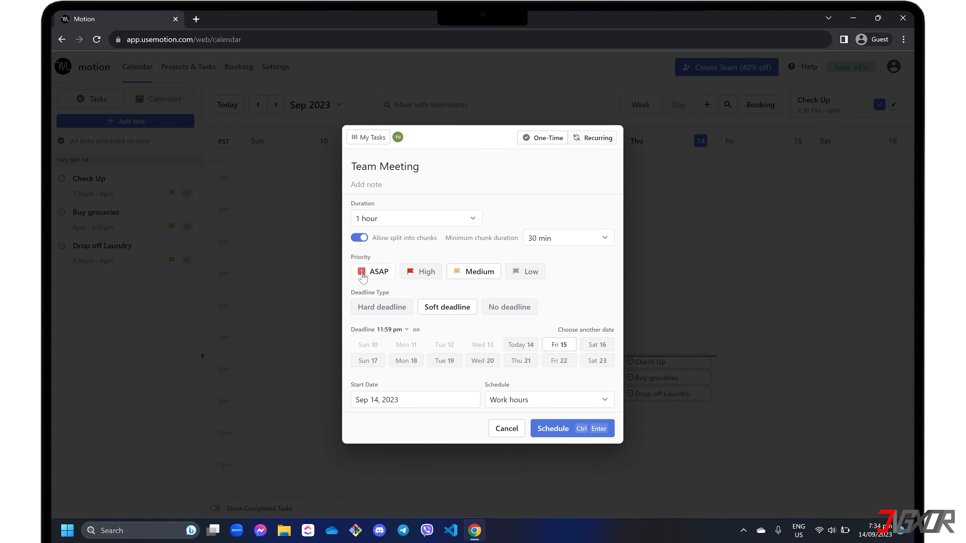
mouse_move(499, 328)
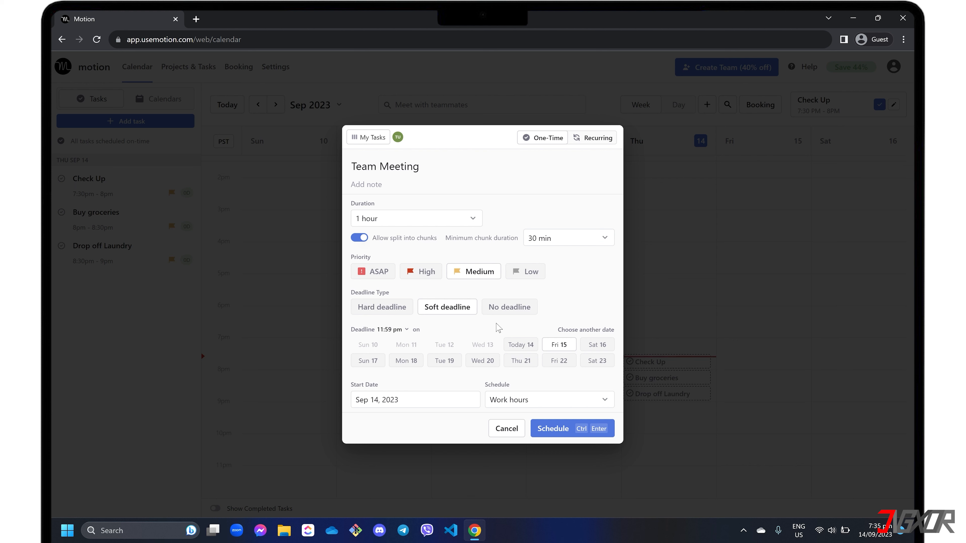
mouse_move(596, 360)
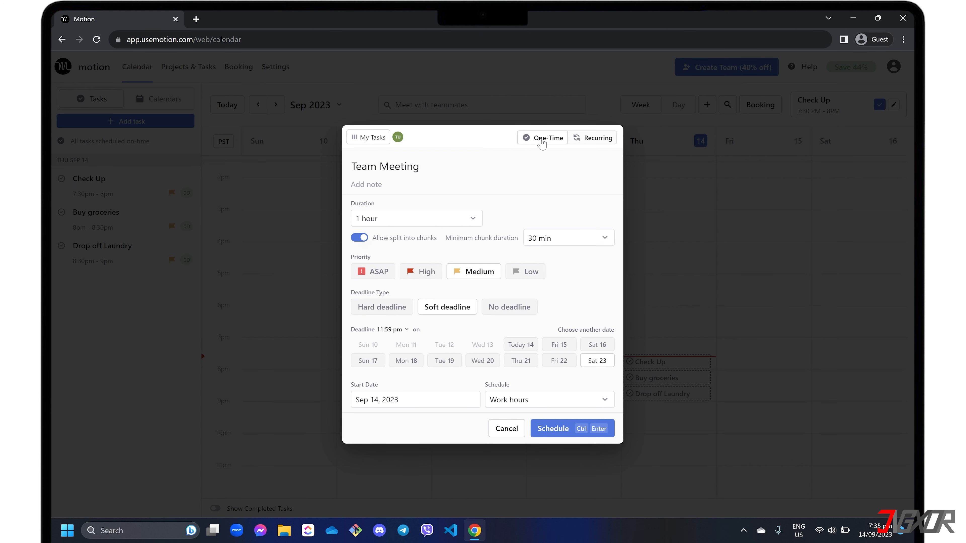
mouse_move(582, 140)
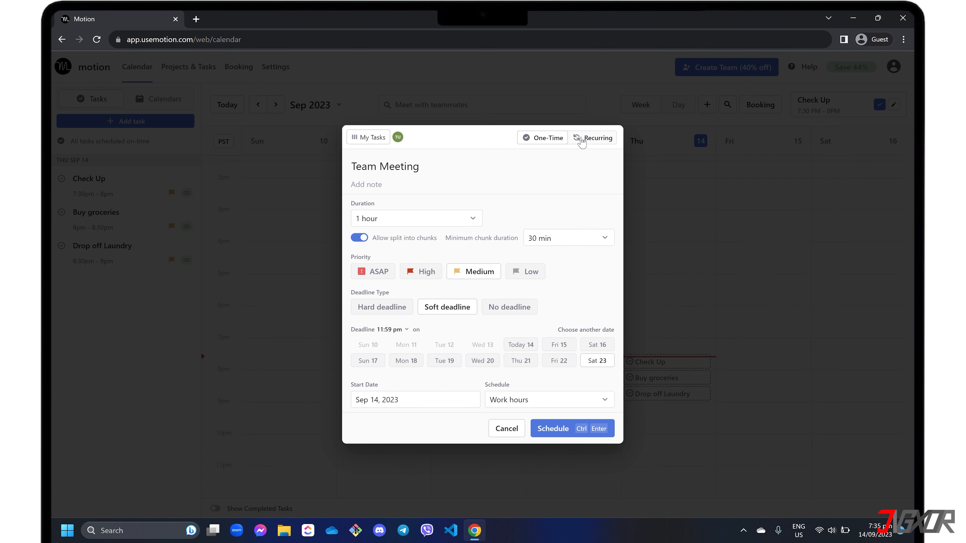
left_click(592, 137)
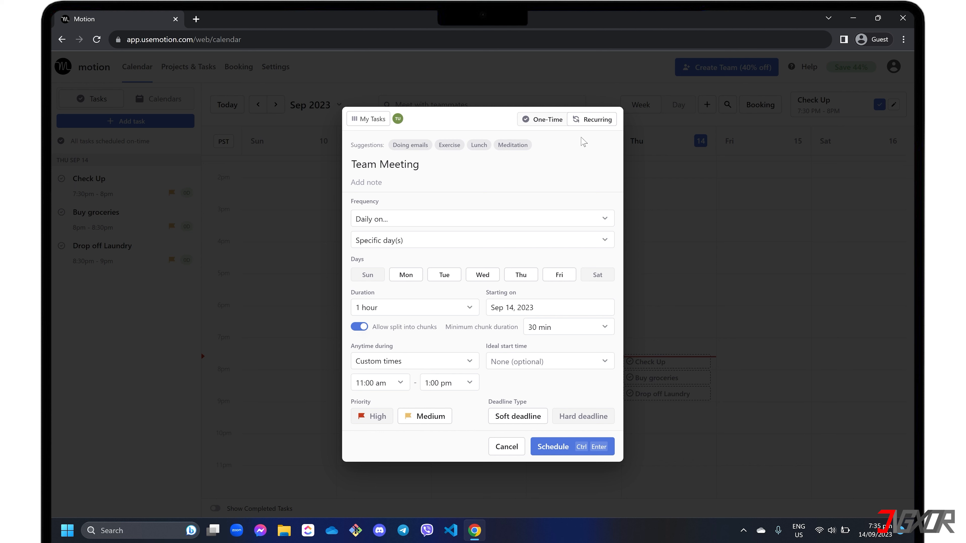
mouse_move(411, 228)
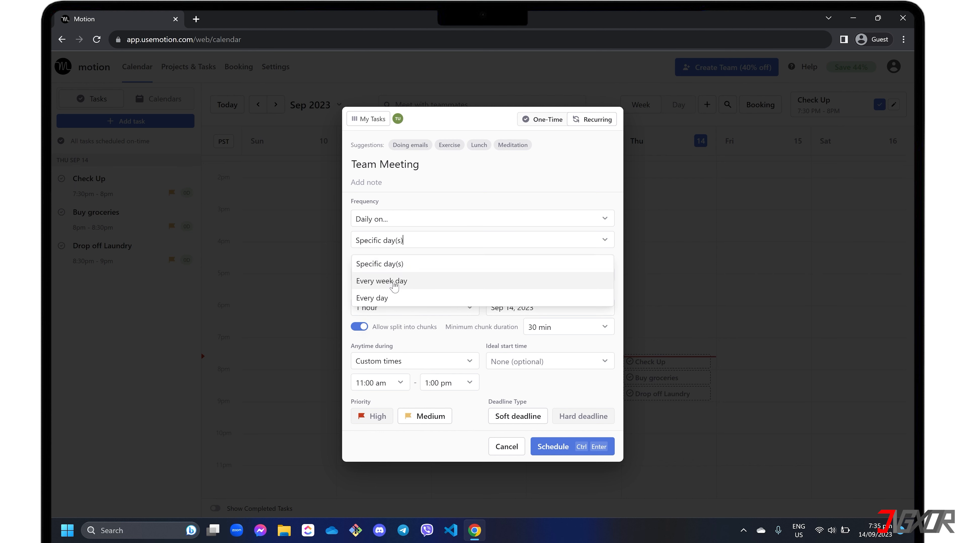
left_click(371, 297)
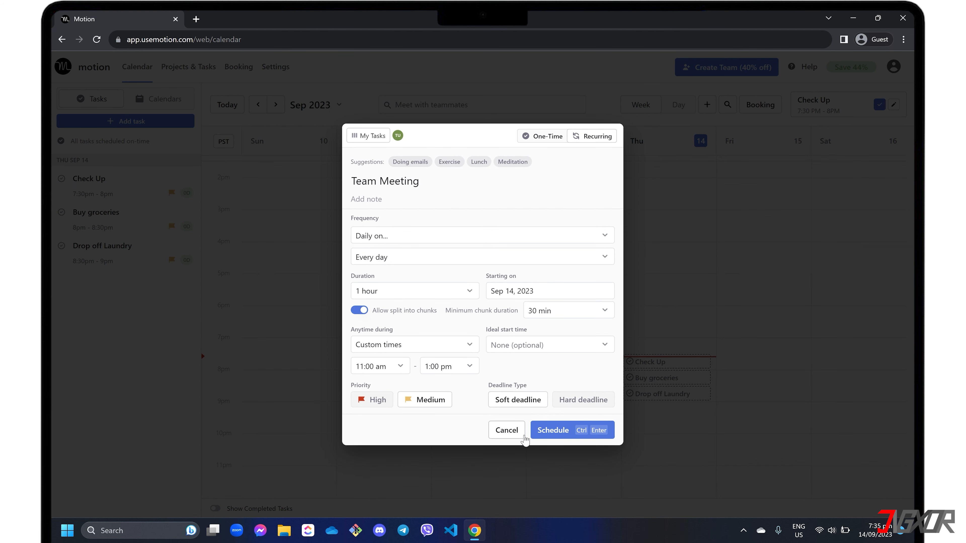
left_click(552, 430)
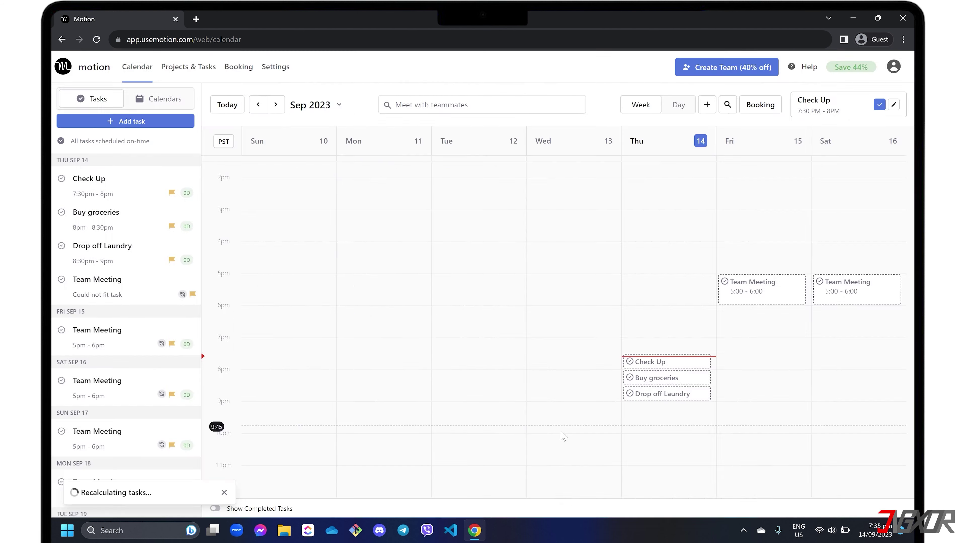
mouse_move(759, 295)
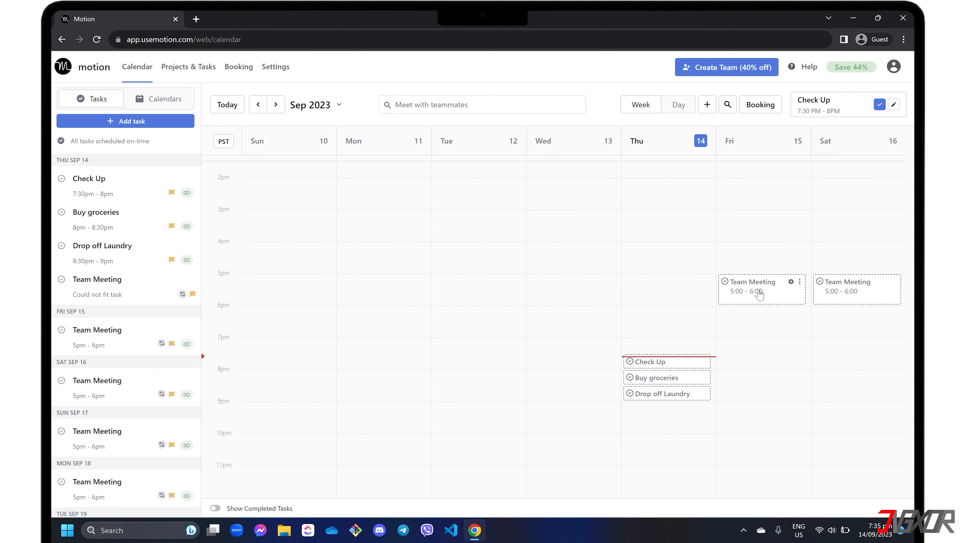
mouse_move(800, 371)
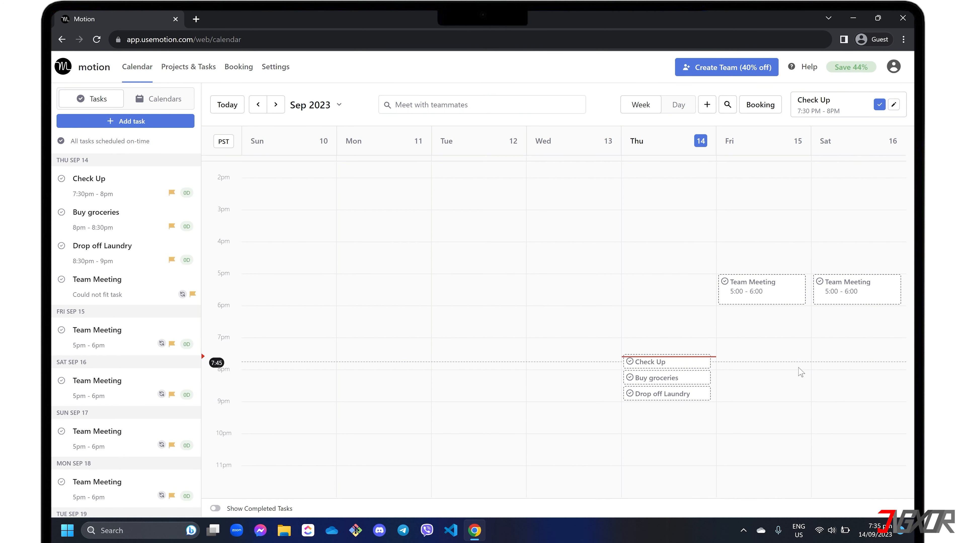
mouse_move(92, 436)
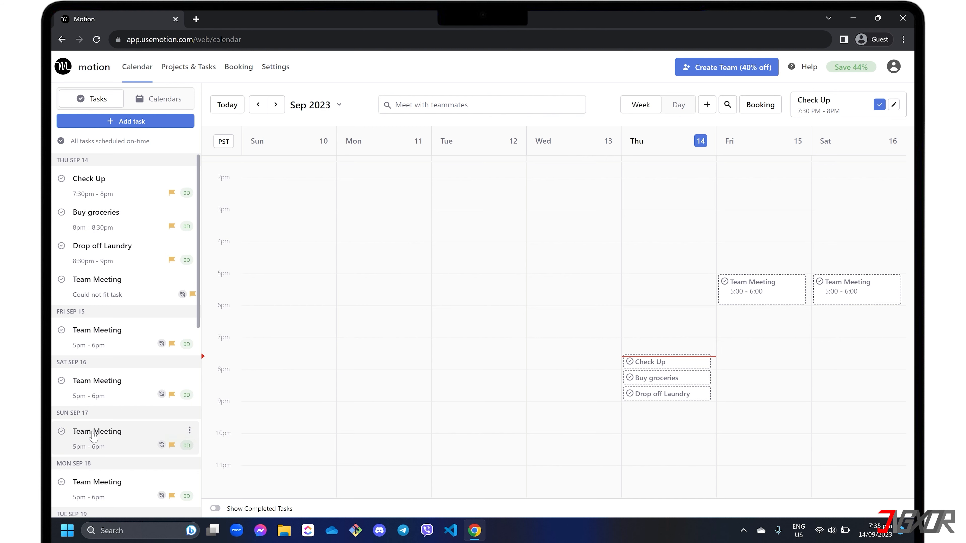
scroll("down", 3)
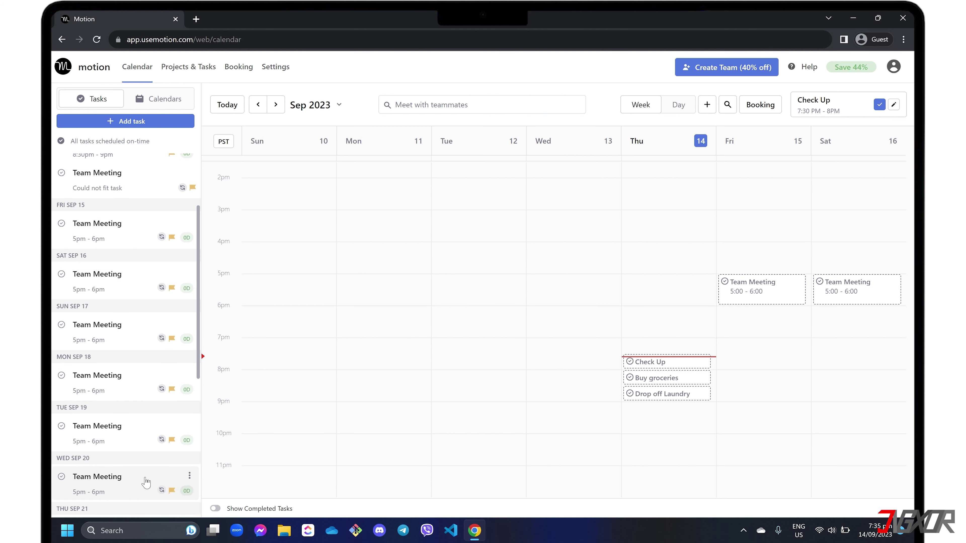
mouse_move(588, 345)
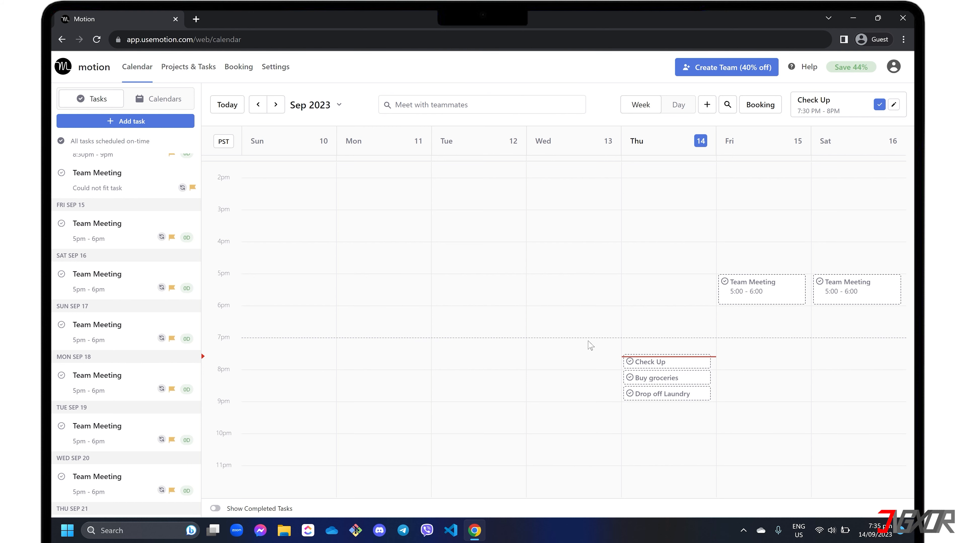
mouse_move(187, 66)
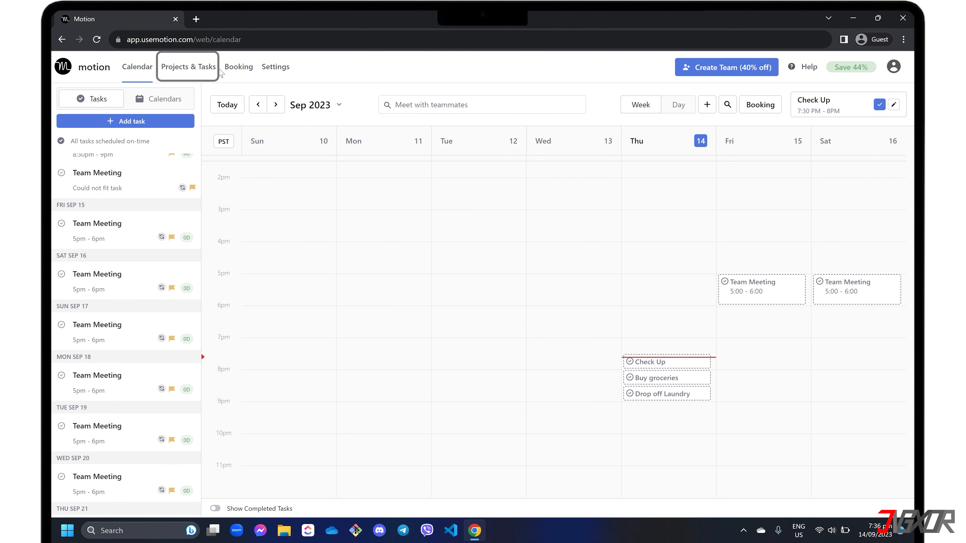
Add a new workspace named 'Payroll System' under Projects & Tasks and save it
left_click(188, 66)
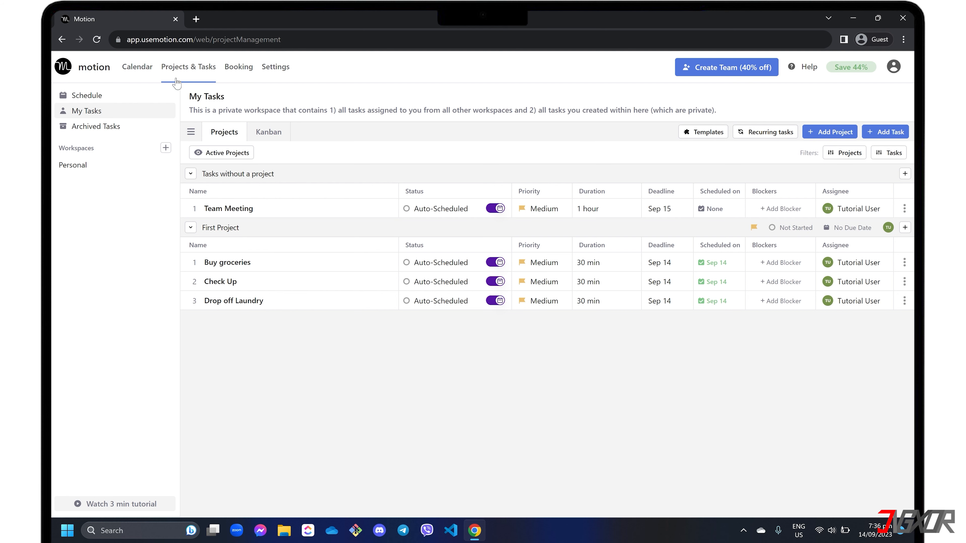
left_click(165, 148)
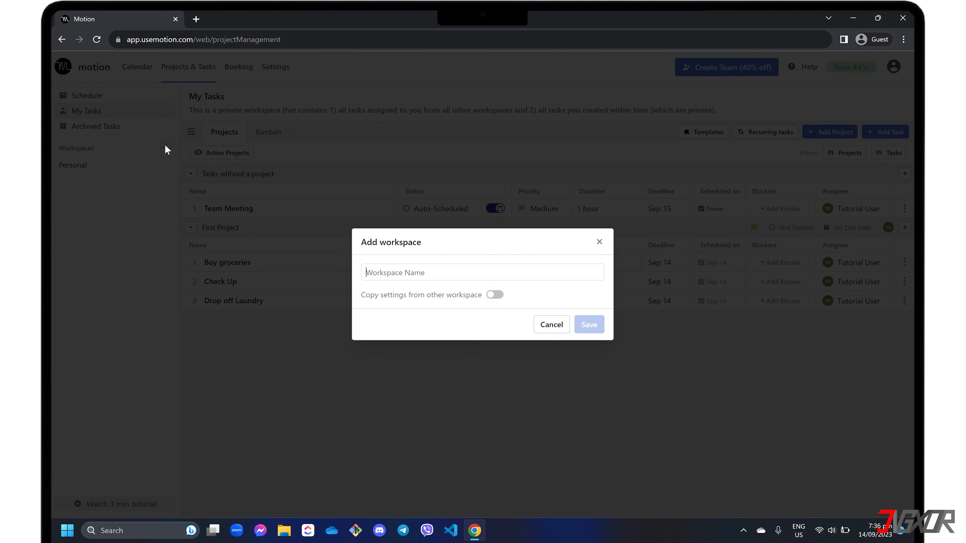
mouse_move(459, 267)
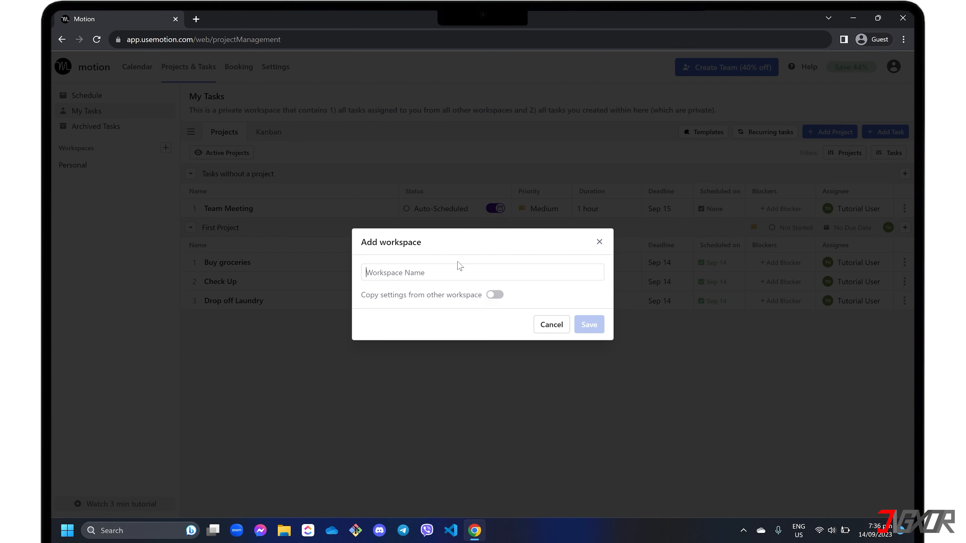
type("Payroll System")
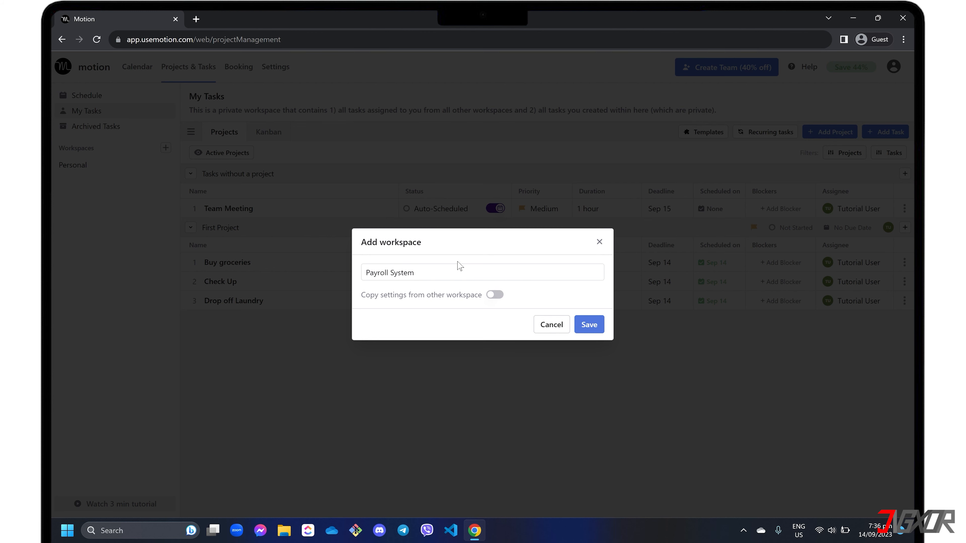
left_click(587, 324)
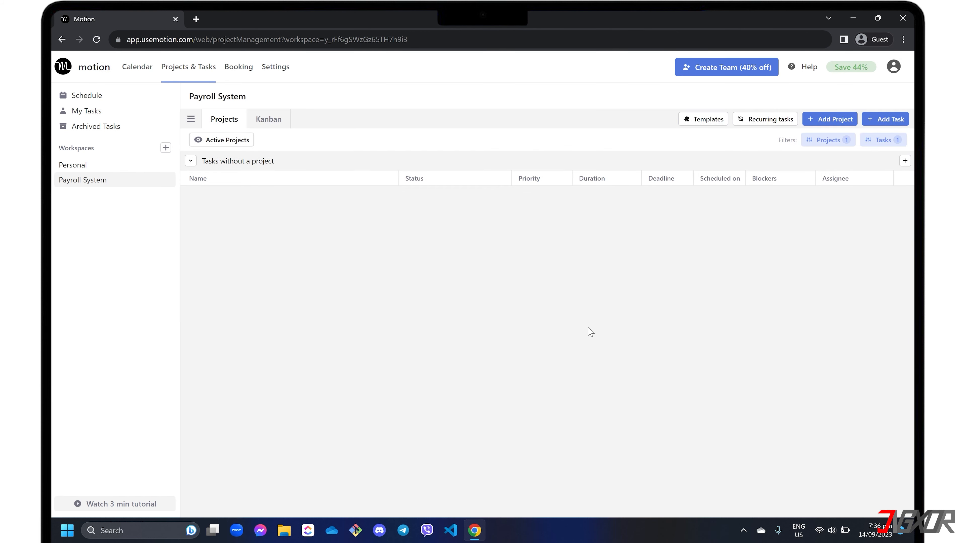
mouse_move(708, 210)
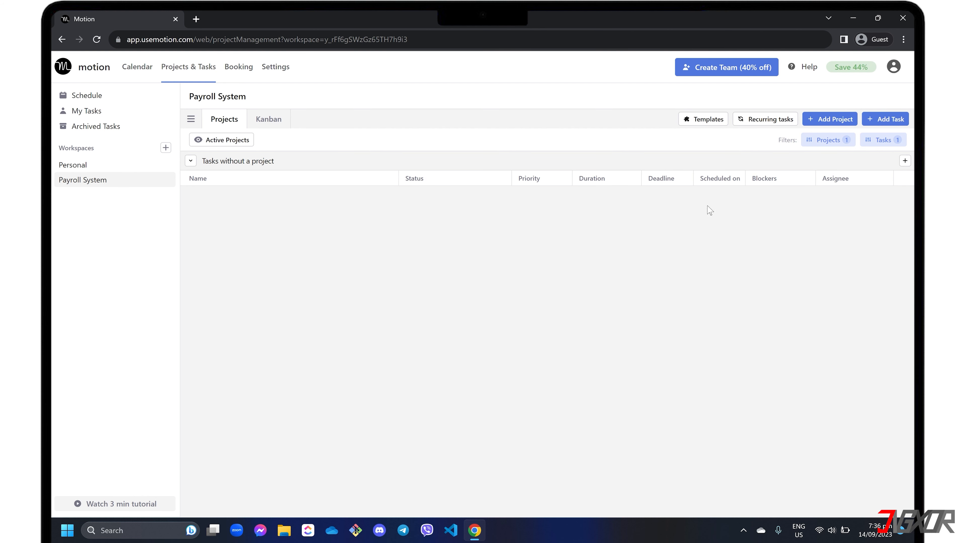
Create a 'Payroll Summary Module' project in the Payroll System workspace
left_click(829, 119)
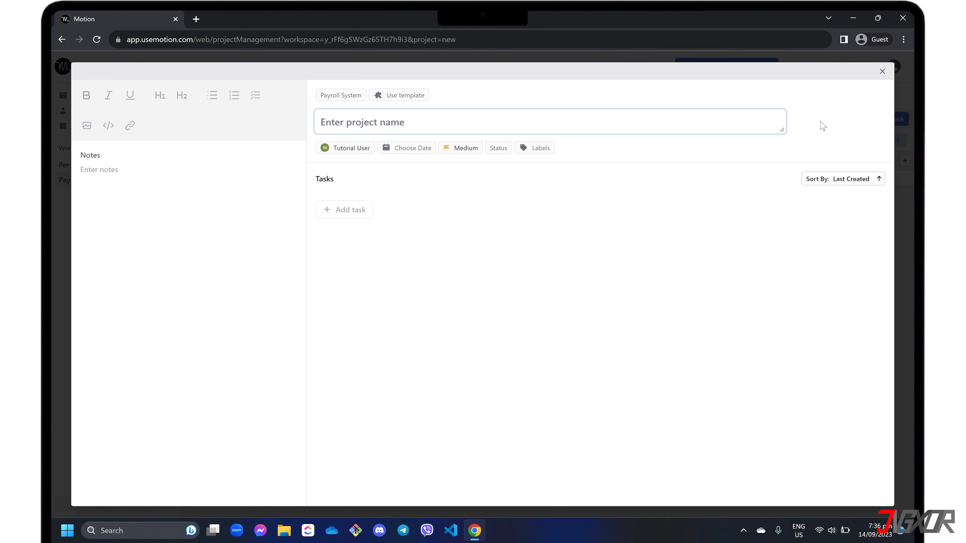
type("Payroll S")
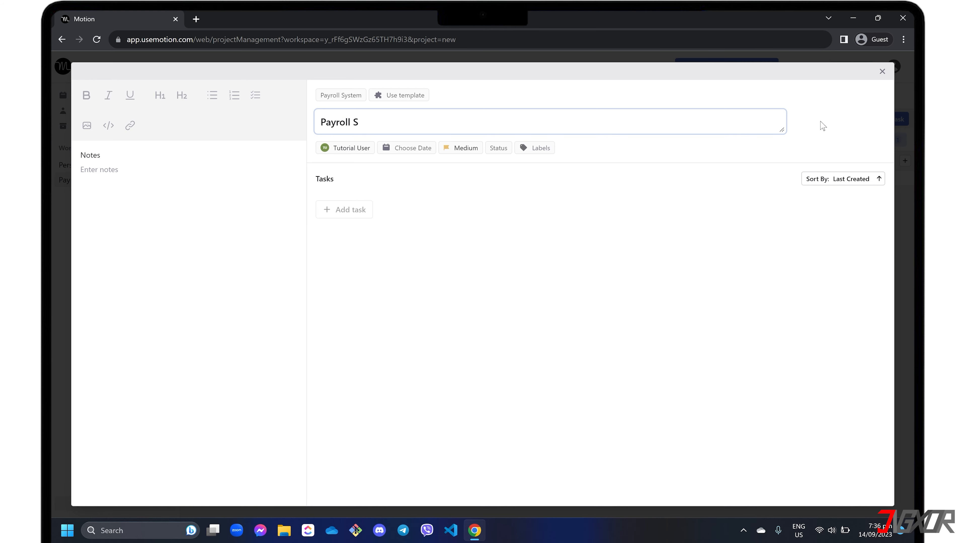
type("ummary Module")
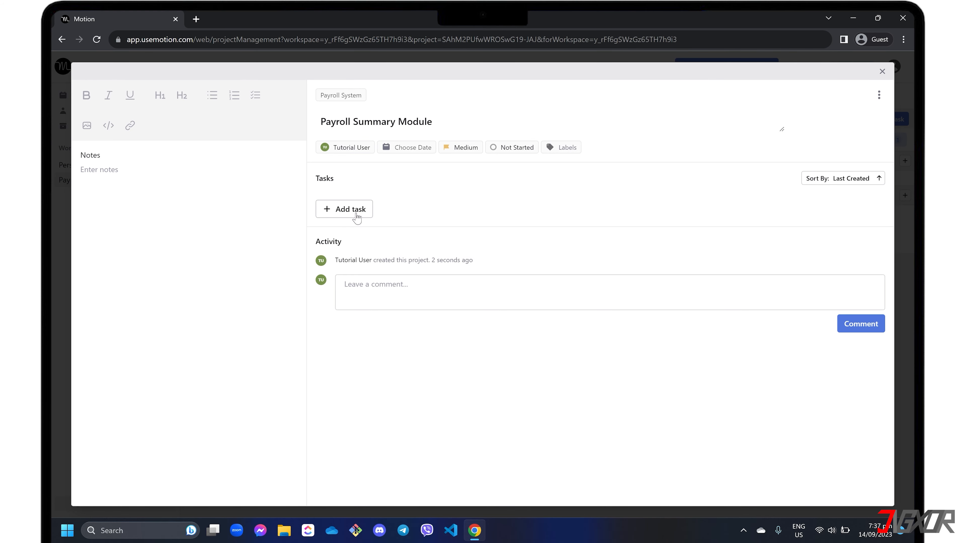
Add and save a 'Create Summary Table' task in the Payroll Summary Module project
left_click(344, 209)
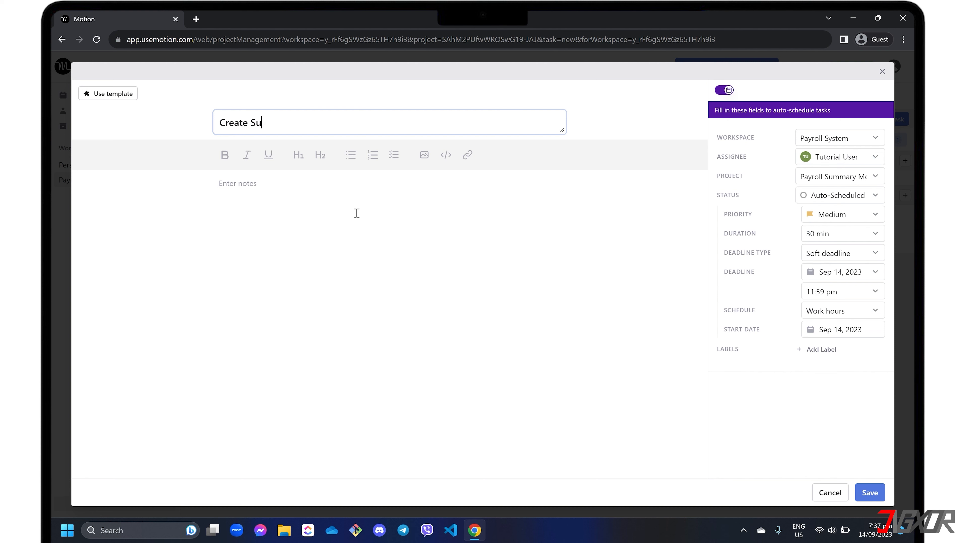
type("mmary Table")
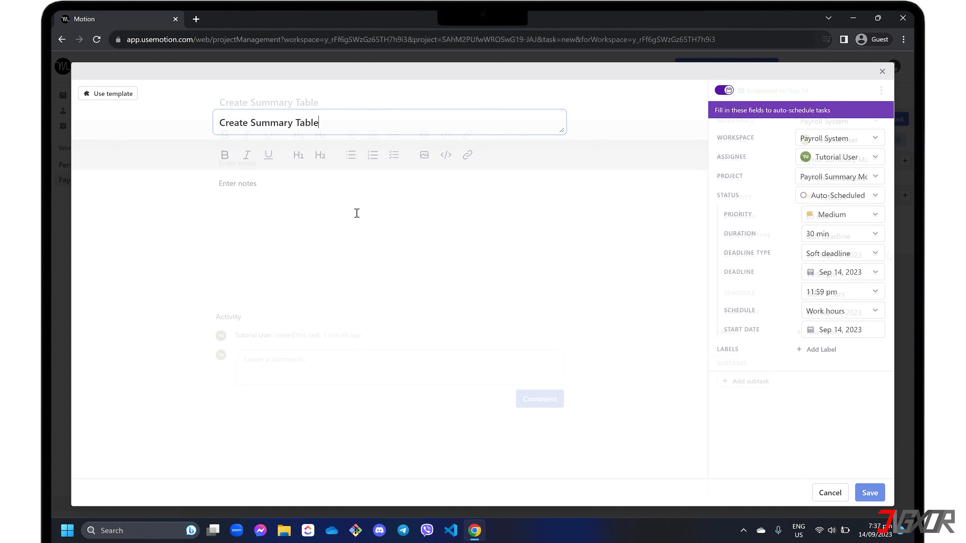
left_click(868, 492)
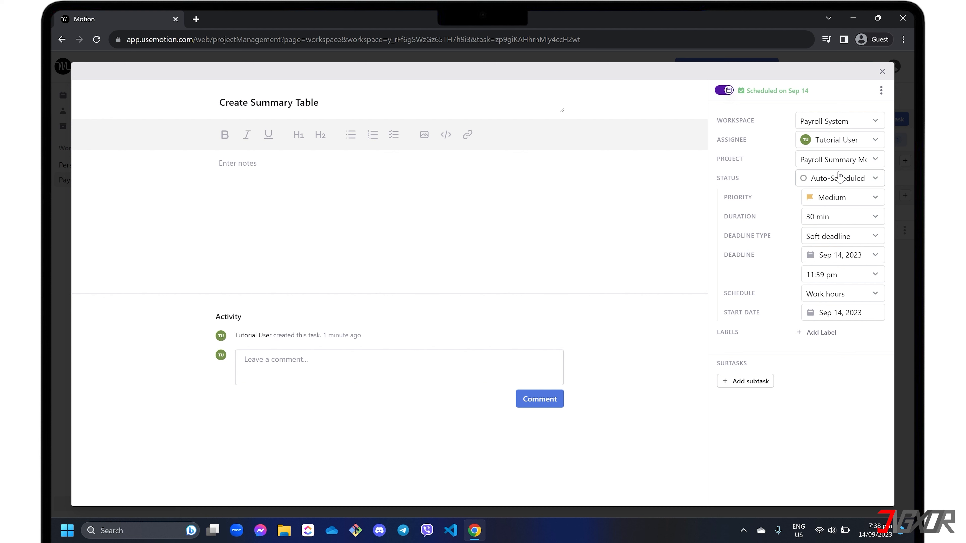
Check the task statuses, then create and save Data Gathering, UI/UX and Backend labels
left_click(839, 178)
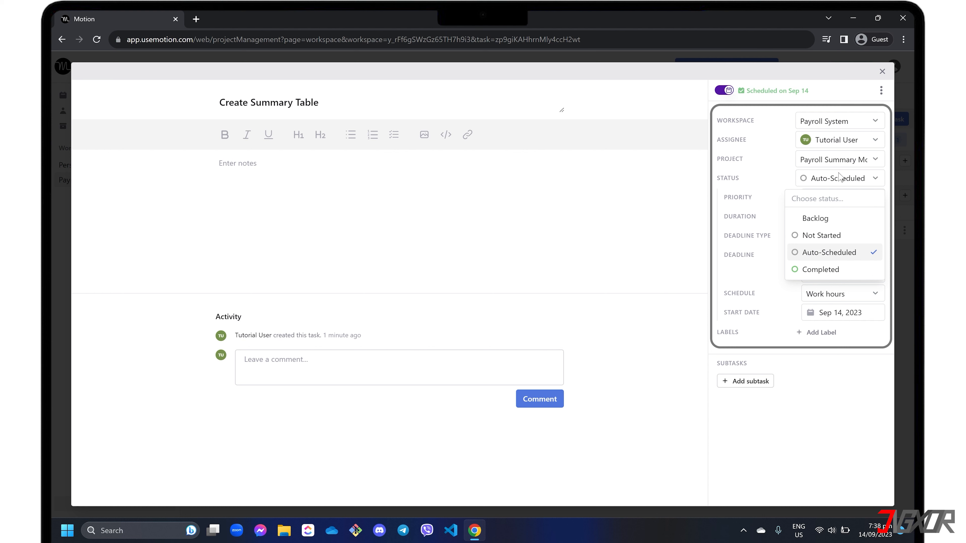
mouse_move(837, 218)
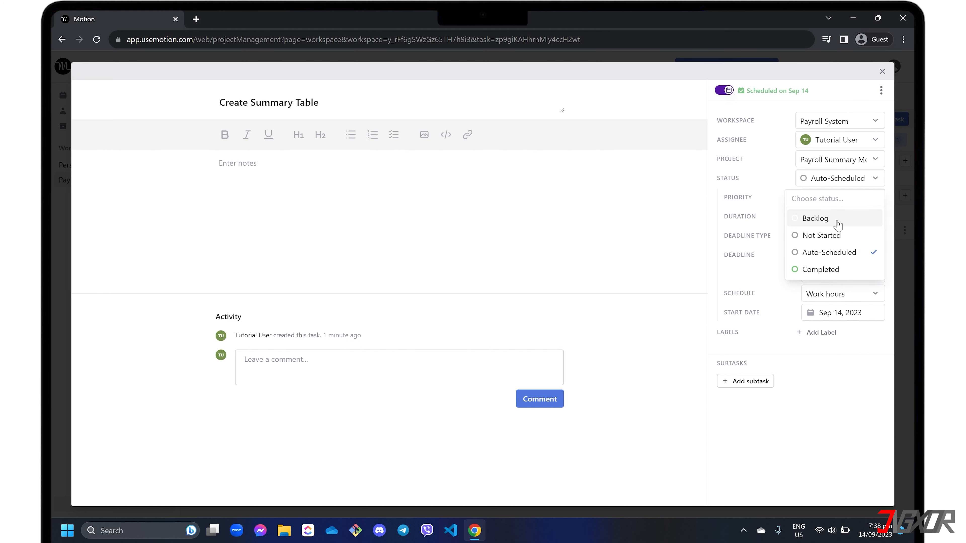
mouse_move(853, 198)
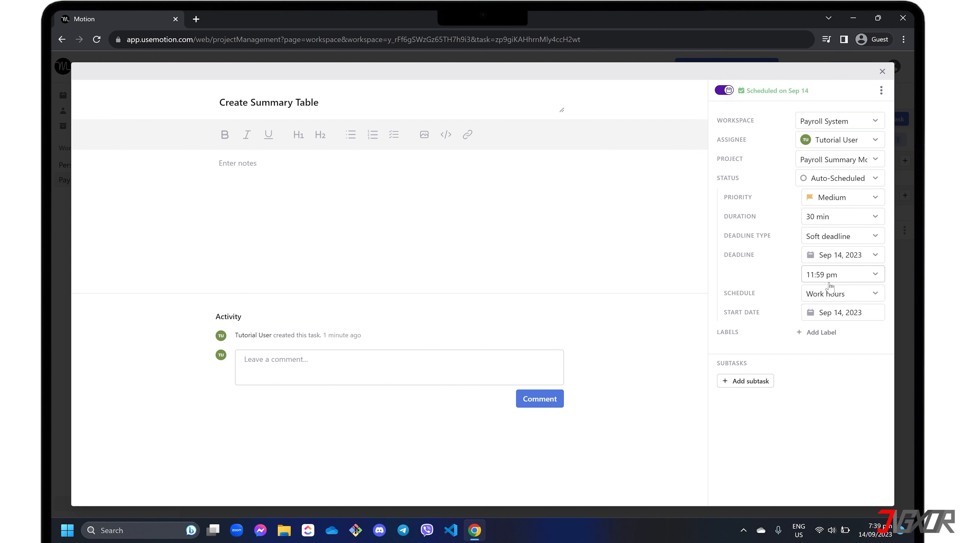
left_click(820, 332)
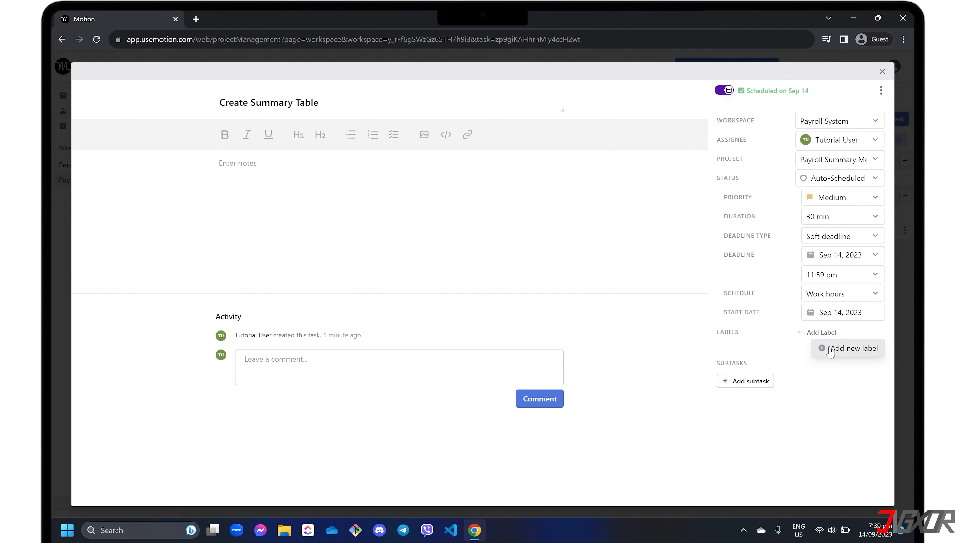
left_click(851, 348)
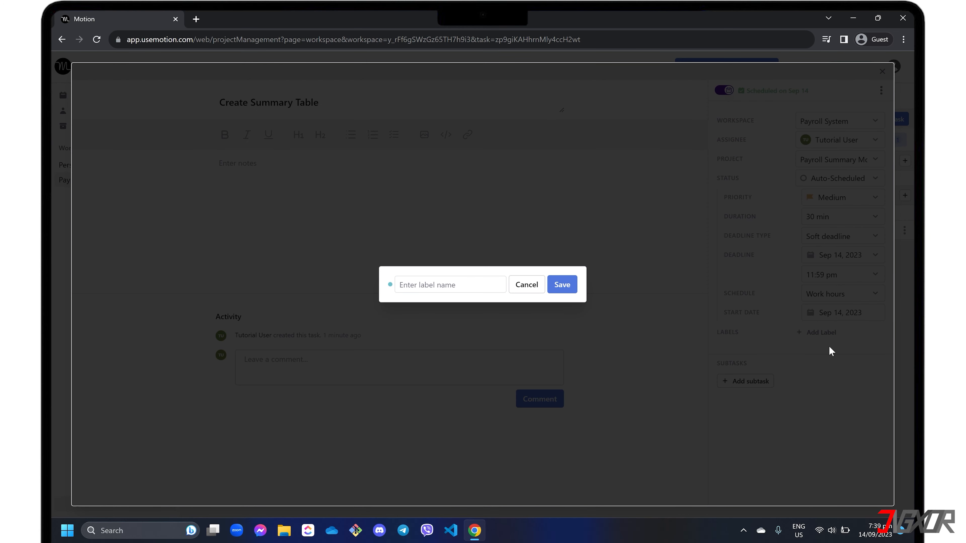
type("UI/UX")
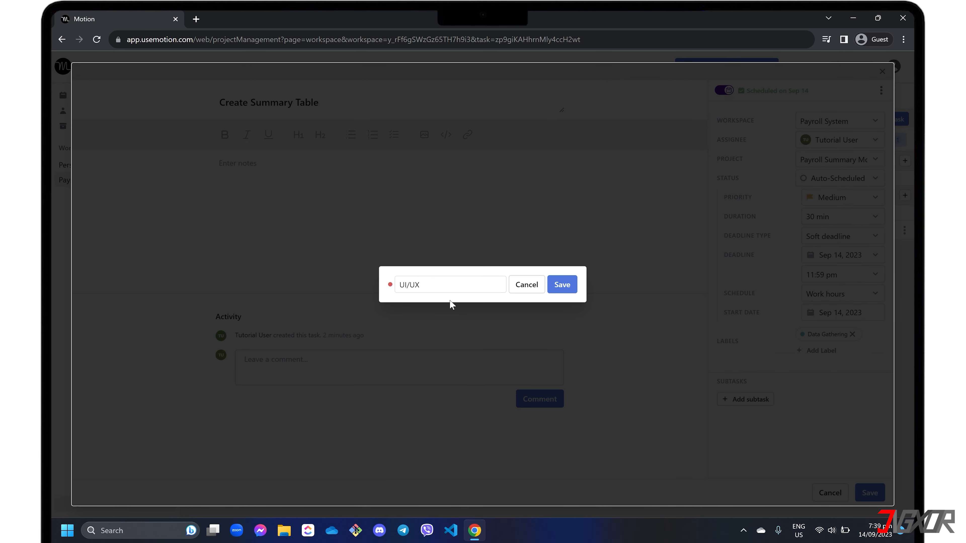
type("Backend")
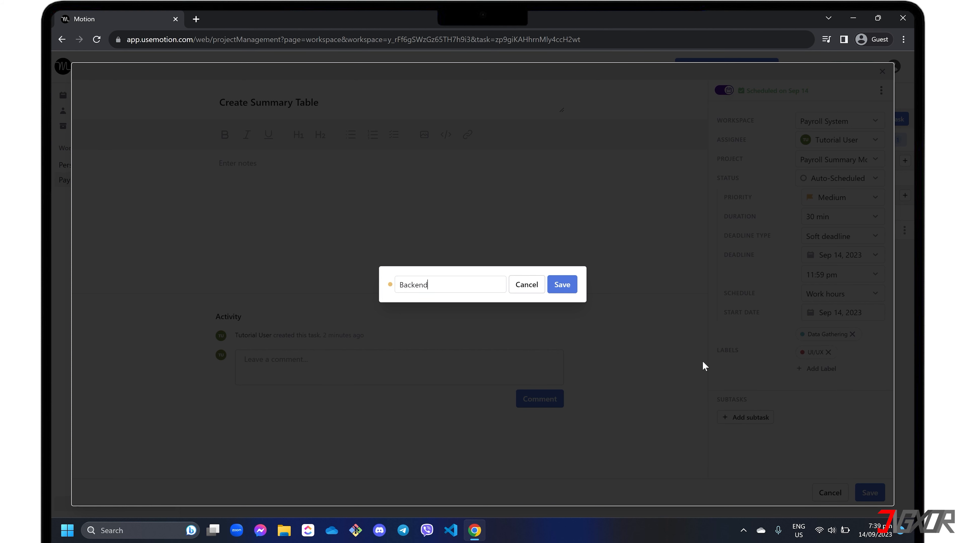
left_click(560, 283)
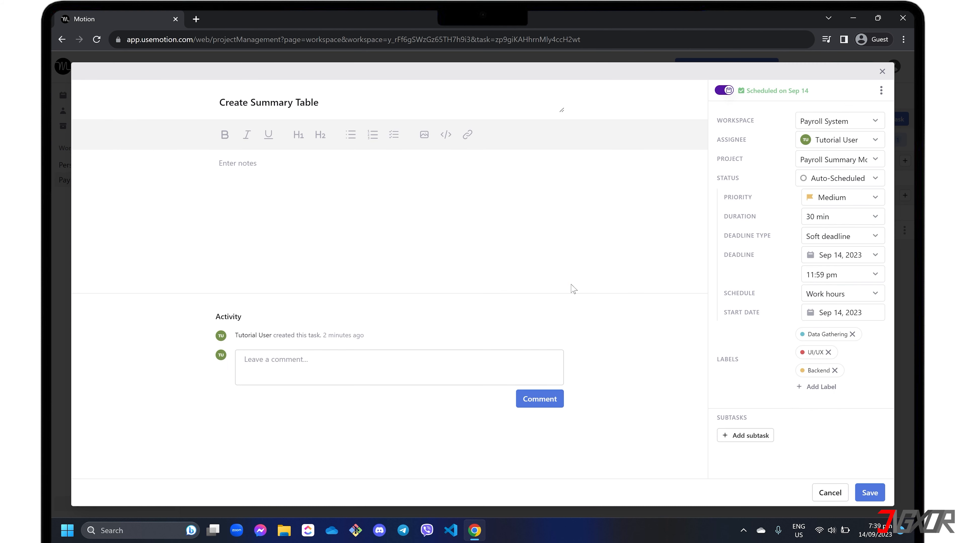
mouse_move(816, 382)
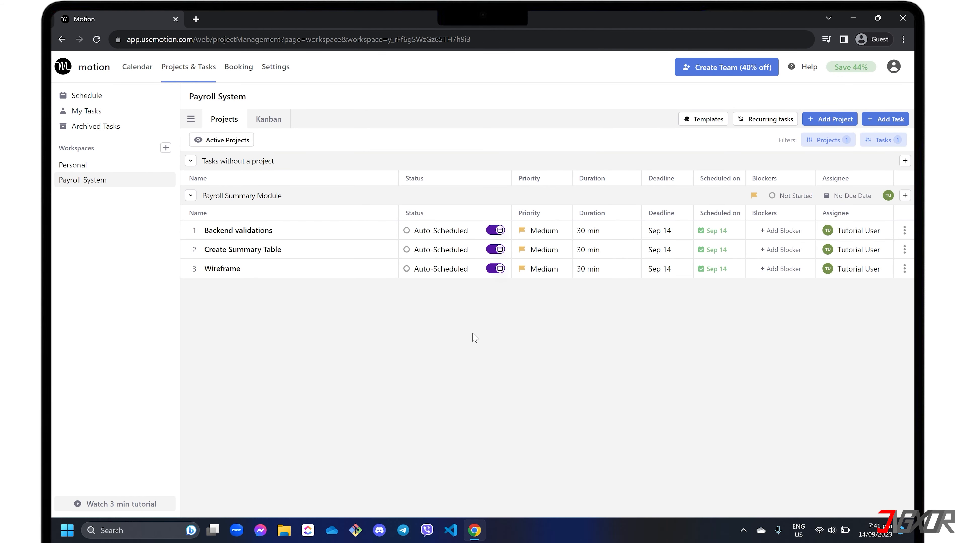
Switch to Kanban grouped by Label and move Payroll Summary Module into UI/UX
left_click(268, 119)
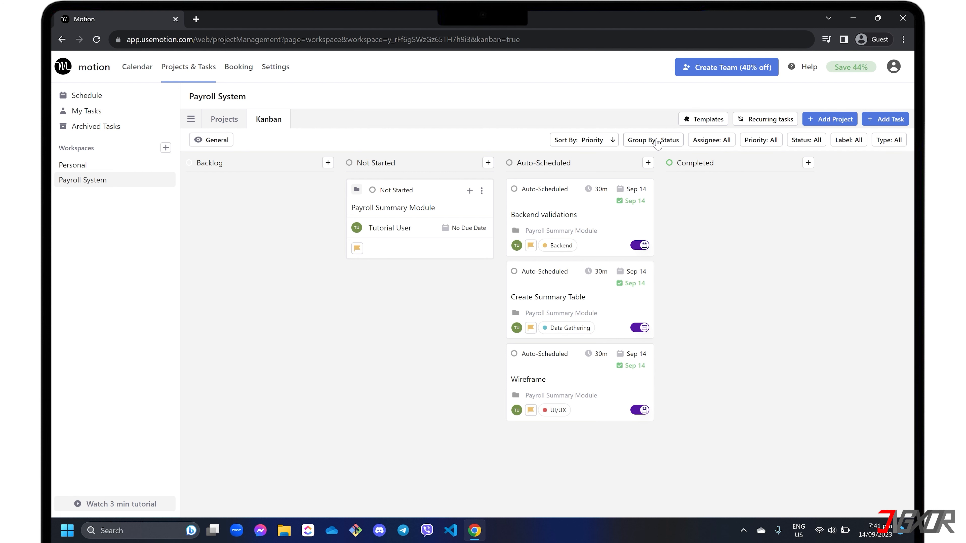
left_click(652, 139)
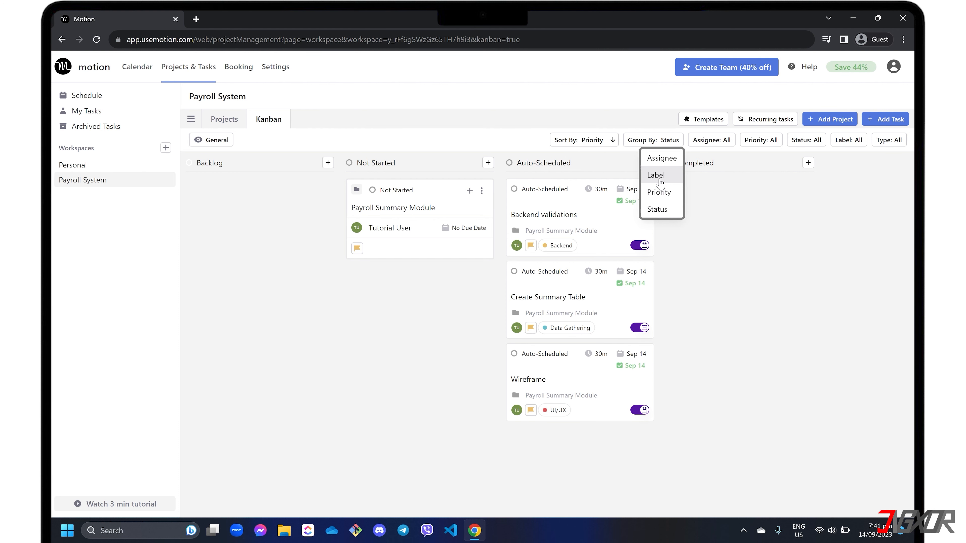
left_click(655, 175)
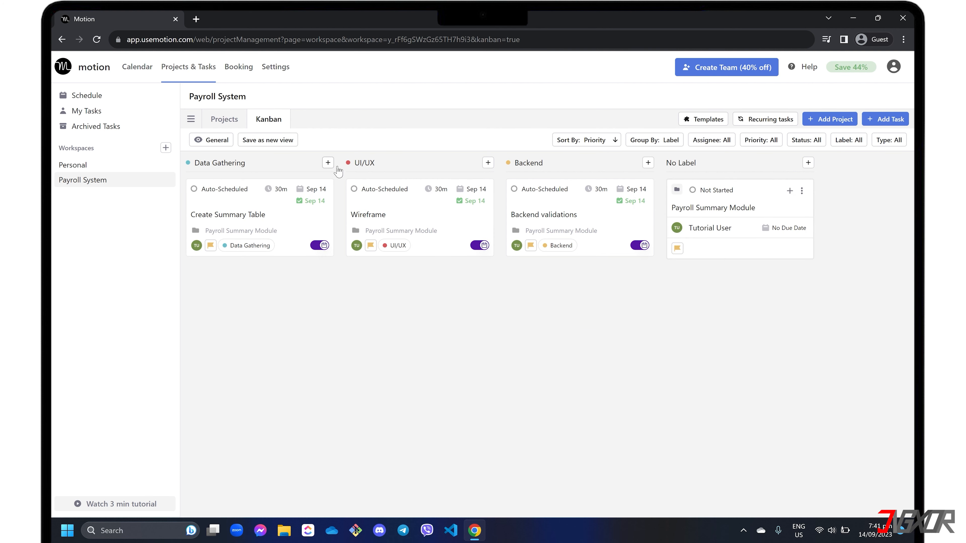
mouse_move(752, 189)
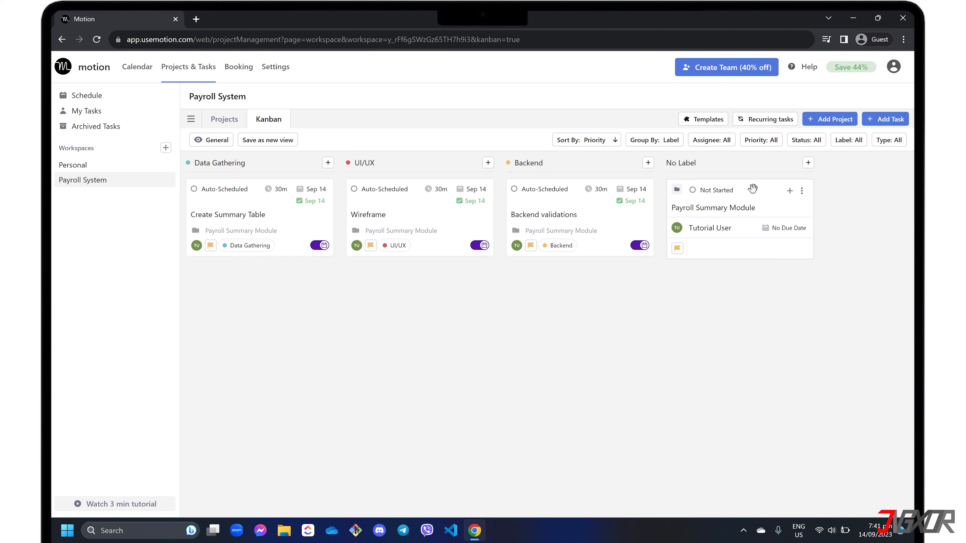
left_click_drag(713, 206, 537, 293)
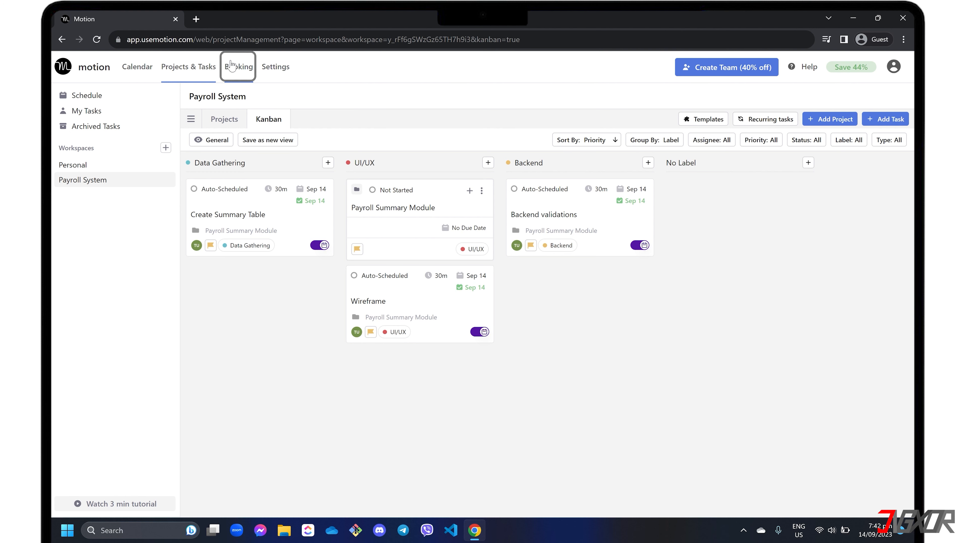
Begin setting up booking links from the Booking section
left_click(239, 66)
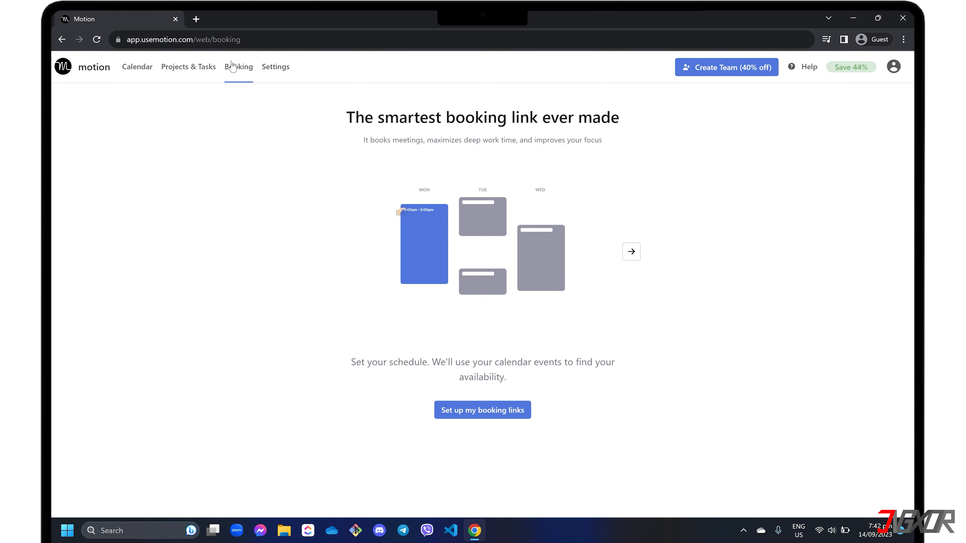
mouse_move(483, 410)
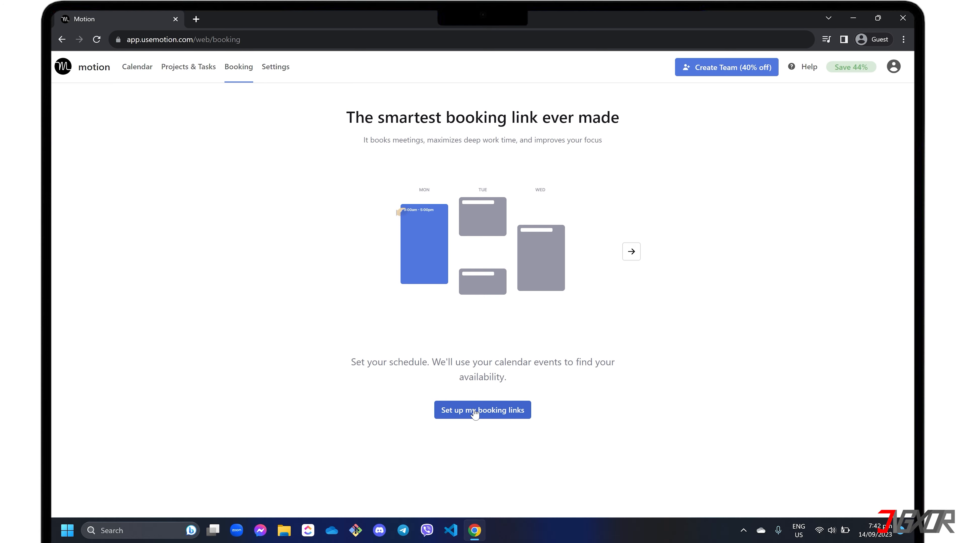
left_click(482, 409)
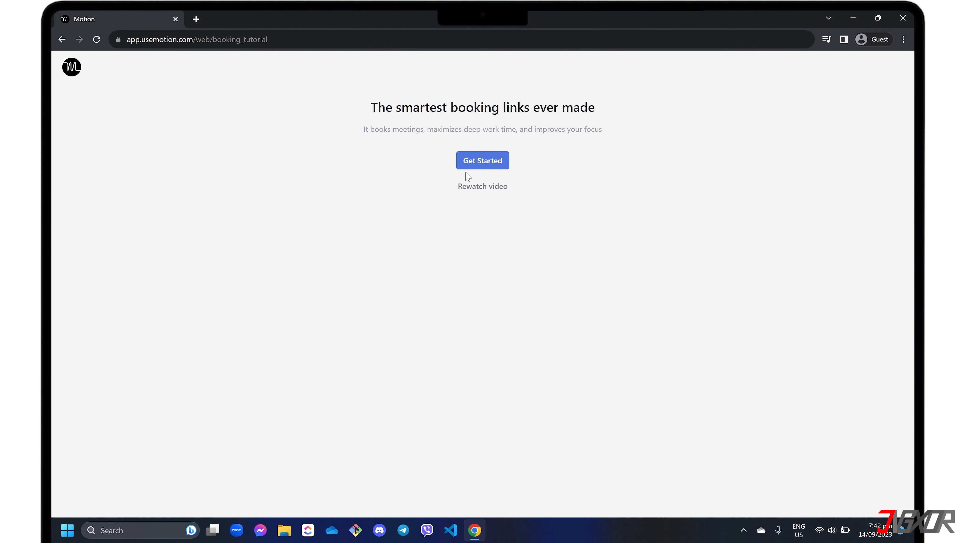
left_click(482, 160)
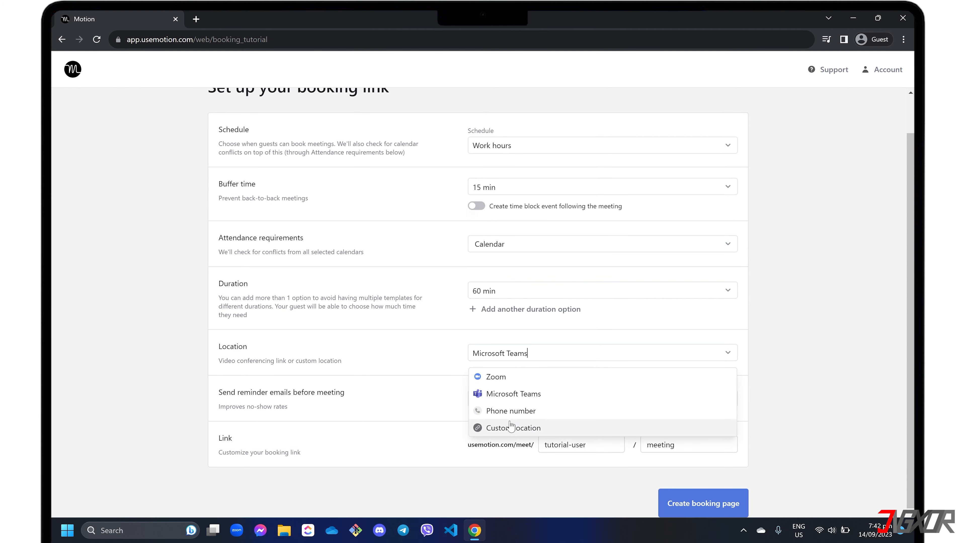
Create the booking page with Microsoft Teams location and reminders disabled
left_click(513, 393)
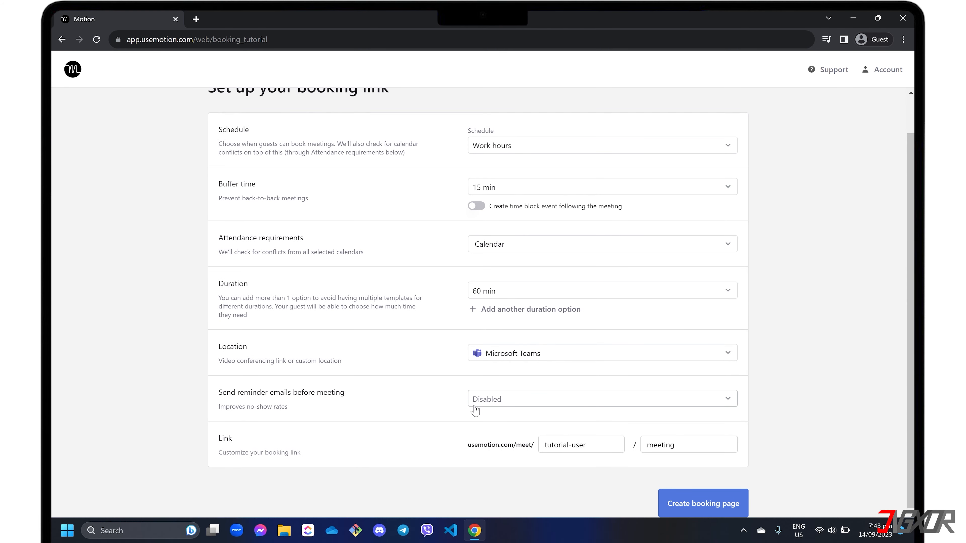
left_click(579, 444)
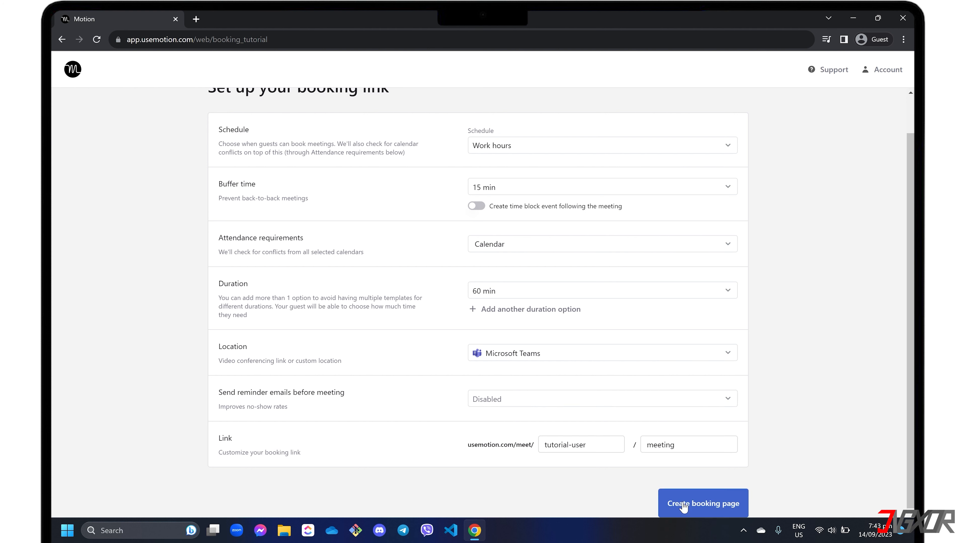
left_click(703, 503)
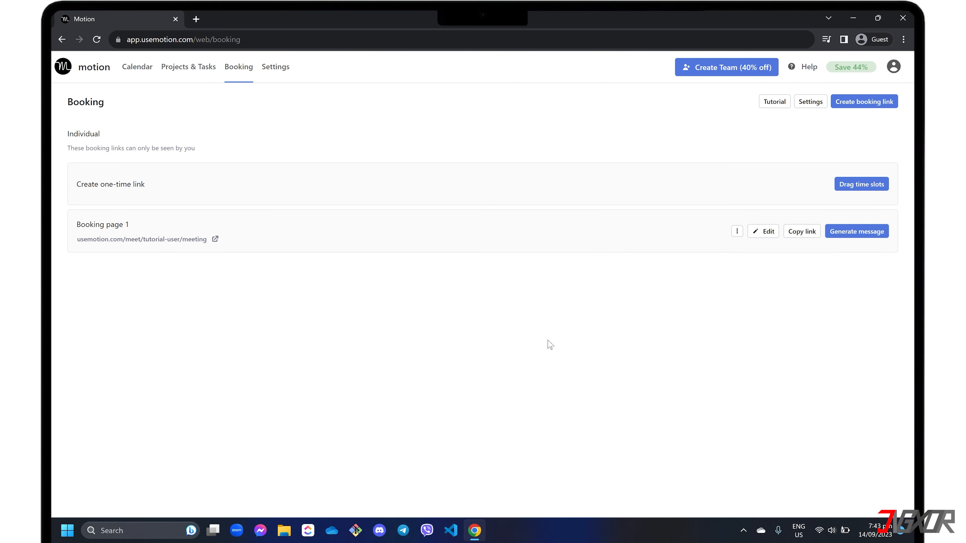
mouse_move(543, 303)
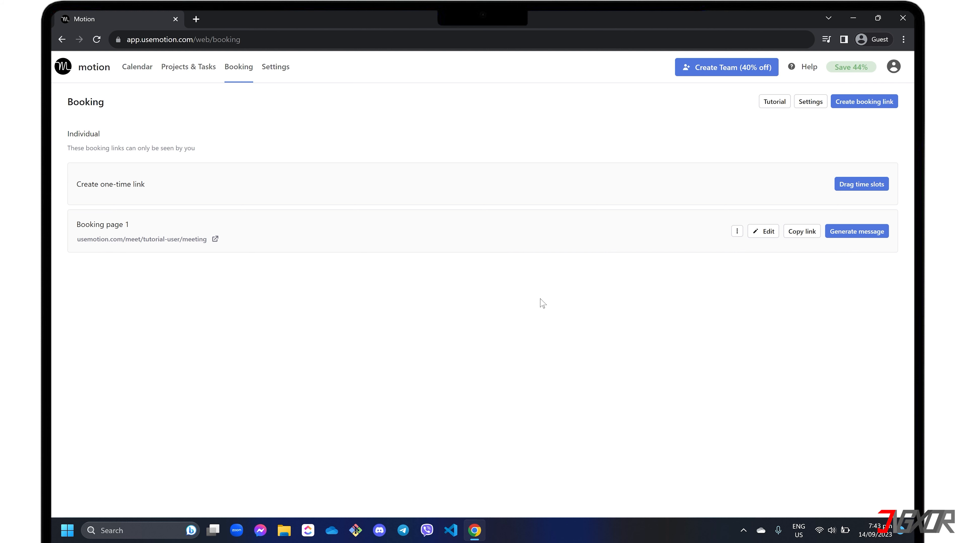
mouse_move(864, 102)
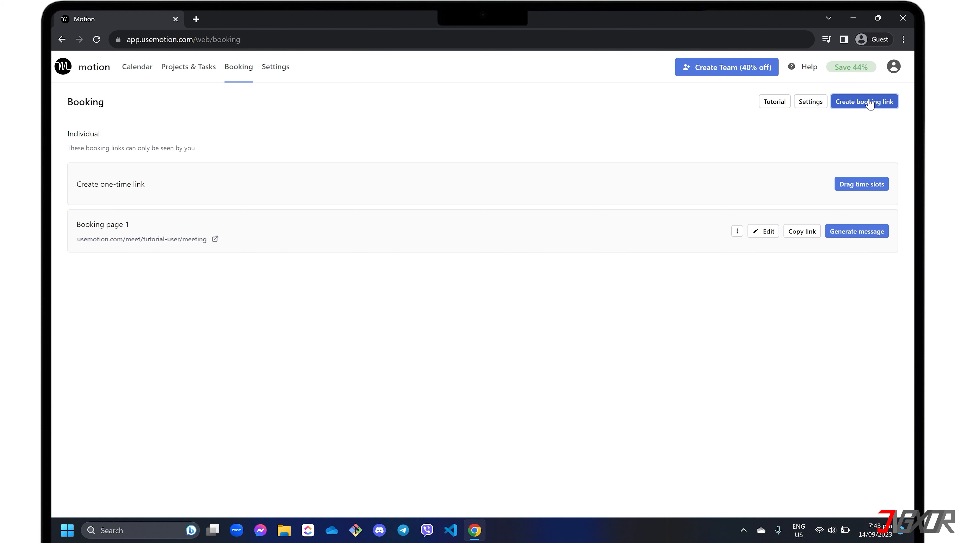
Start and abandon a new booking link, then copy the permanent link of Booking page 1
left_click(863, 102)
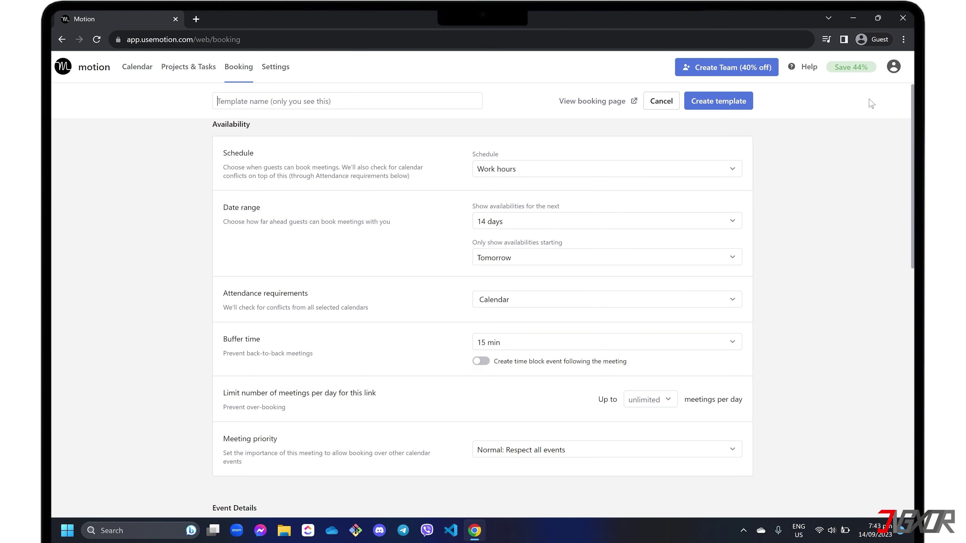
left_click(660, 101)
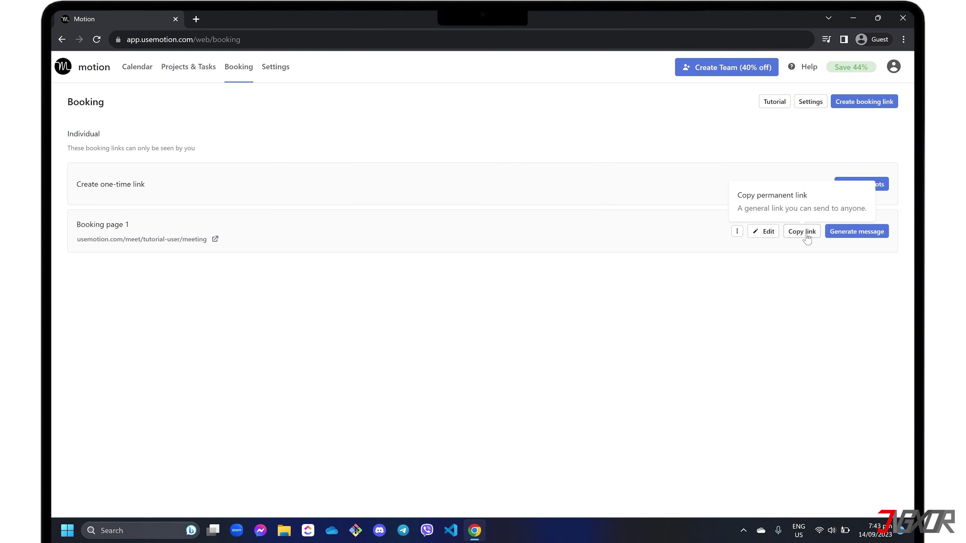
left_click(801, 230)
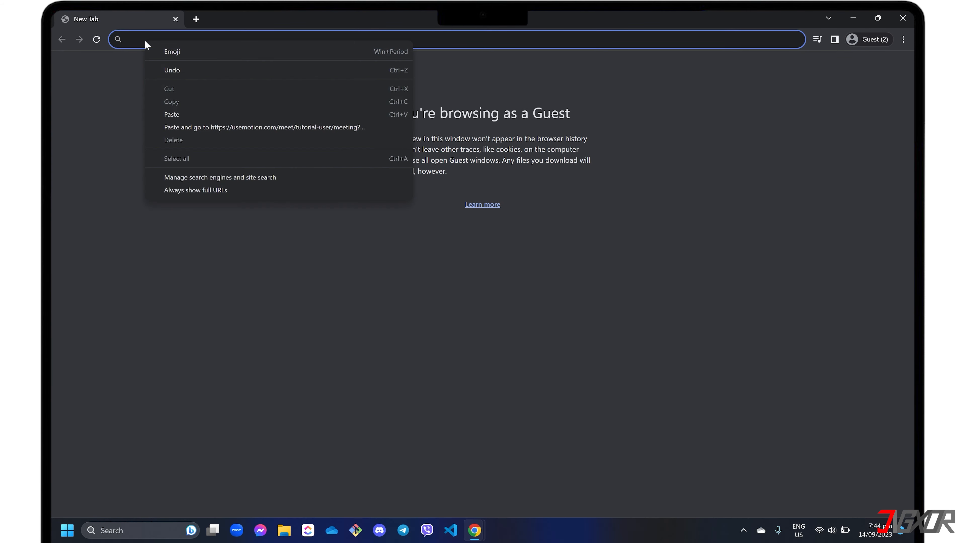
Open the copied booking link and book the Wednesday 27 September 5:00–6:00 pm slot
left_click(264, 127)
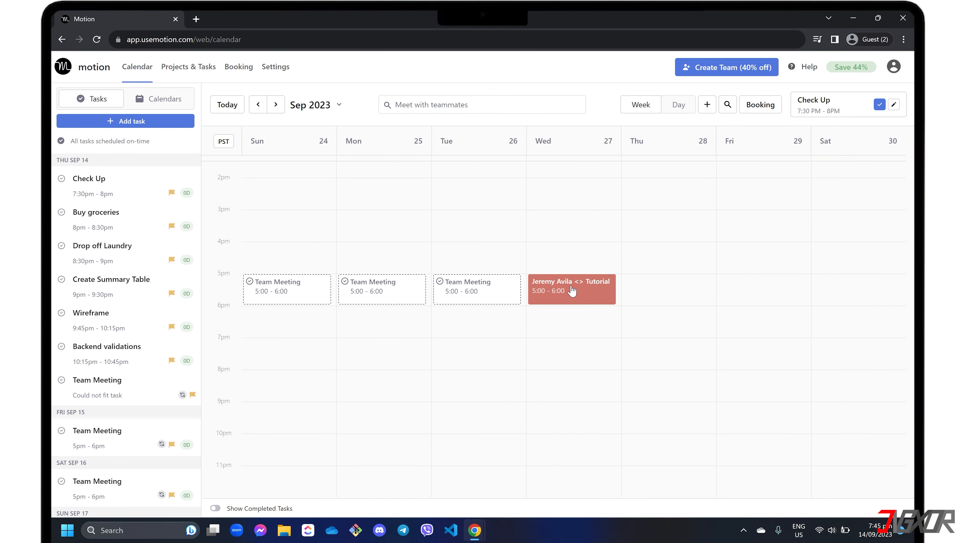
mouse_move(589, 296)
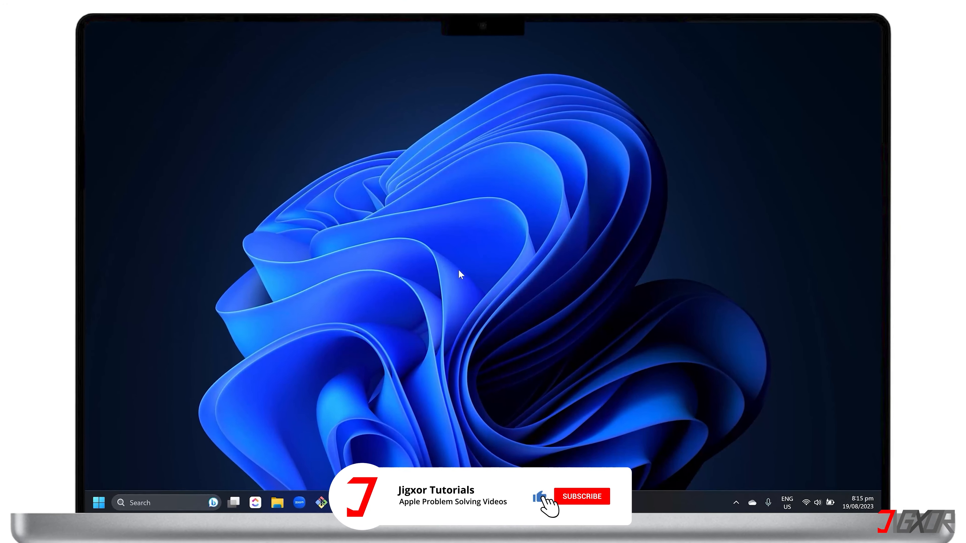
left_click(582, 497)
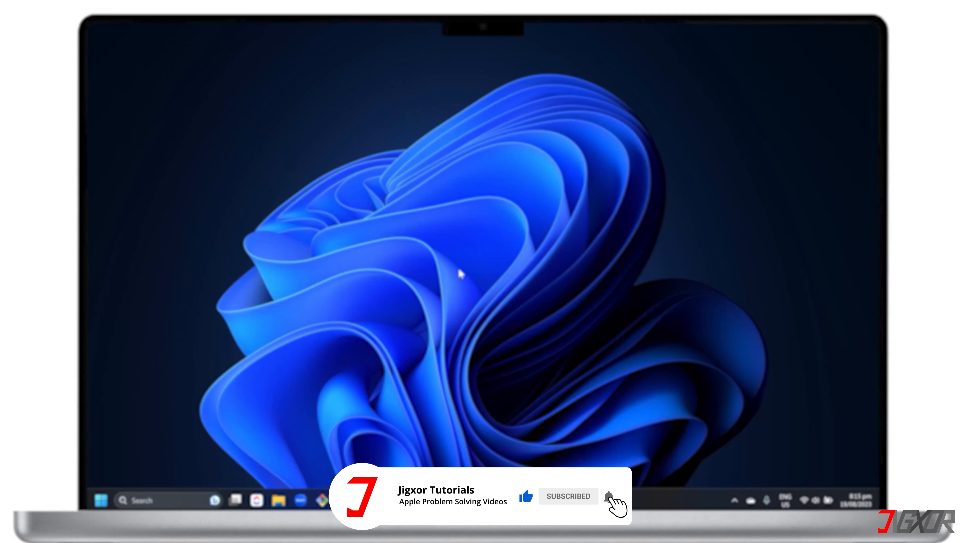